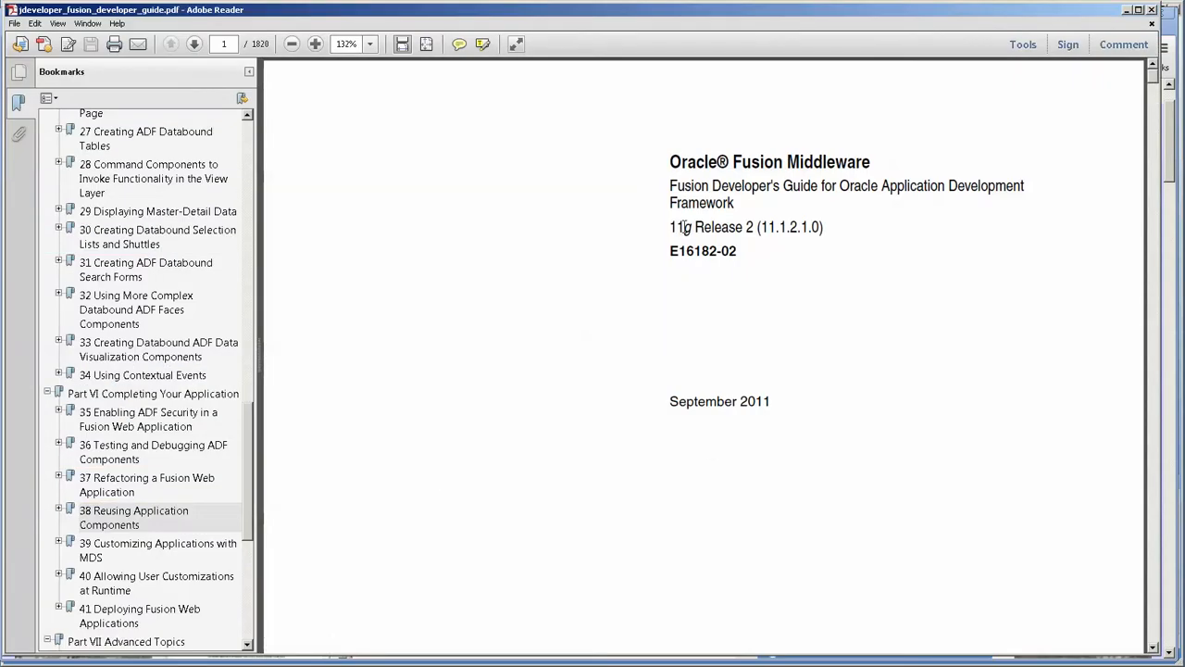
# Step: Jump to chapter 38, Reusing Application Components, and scroll through its introduction
pyautogui.moveTo(670, 186); pyautogui.dragTo(1025, 203)
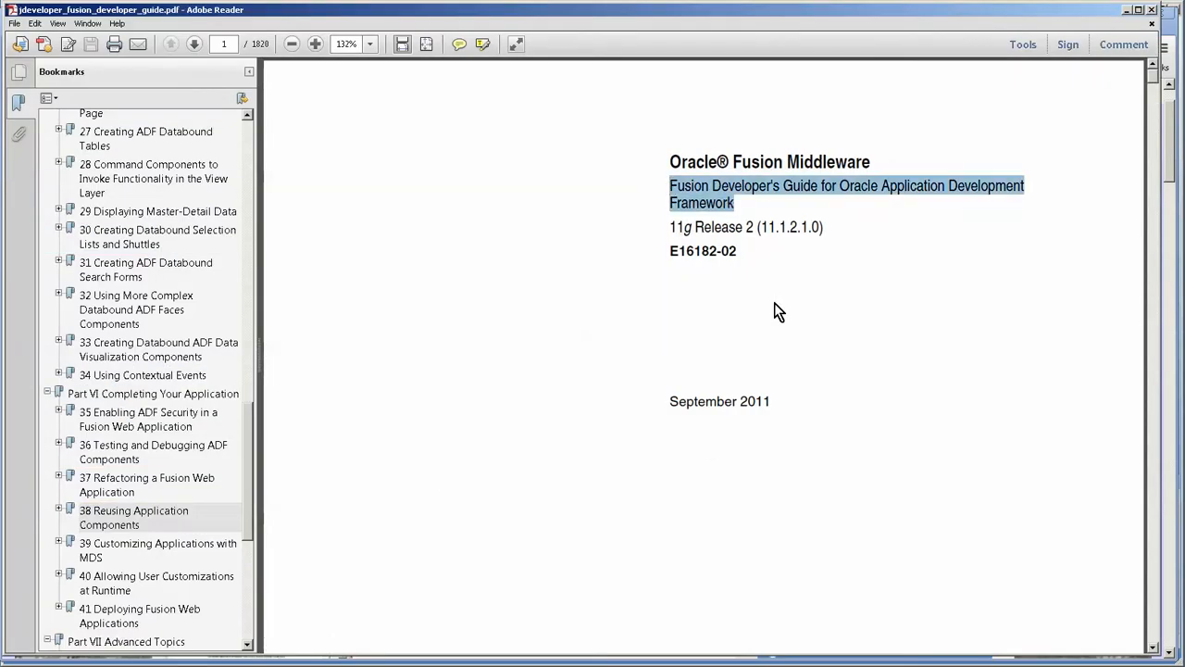
pyautogui.moveTo(727, 309)
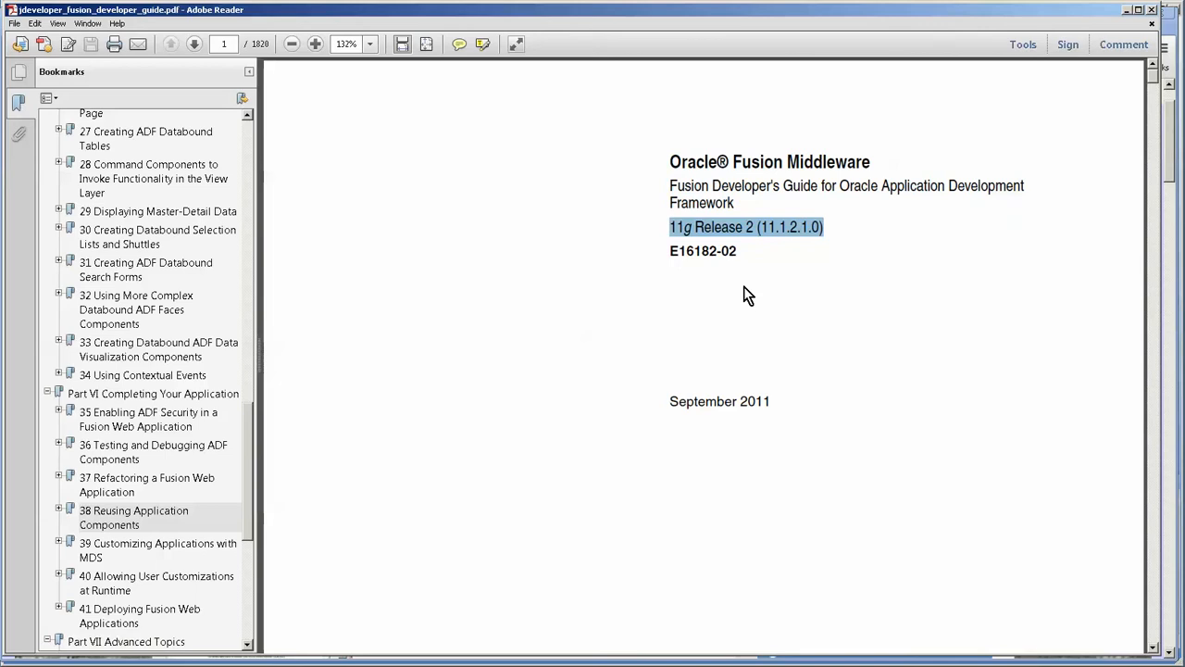
pyautogui.moveTo(569, 368)
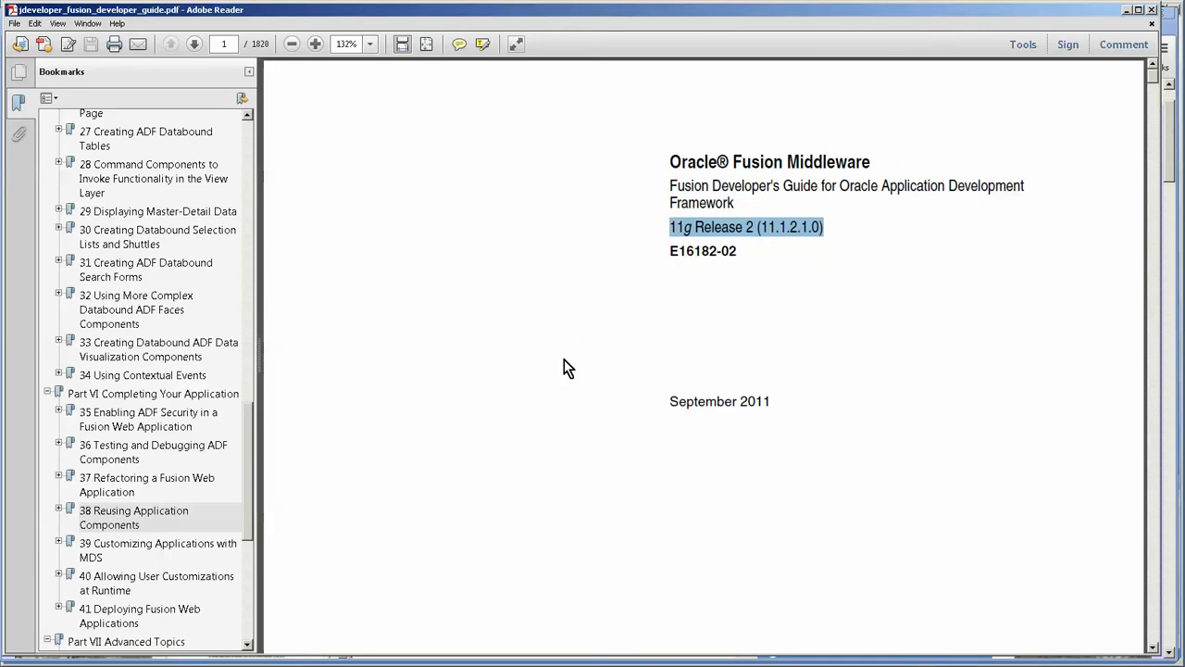
pyautogui.click(133, 510)
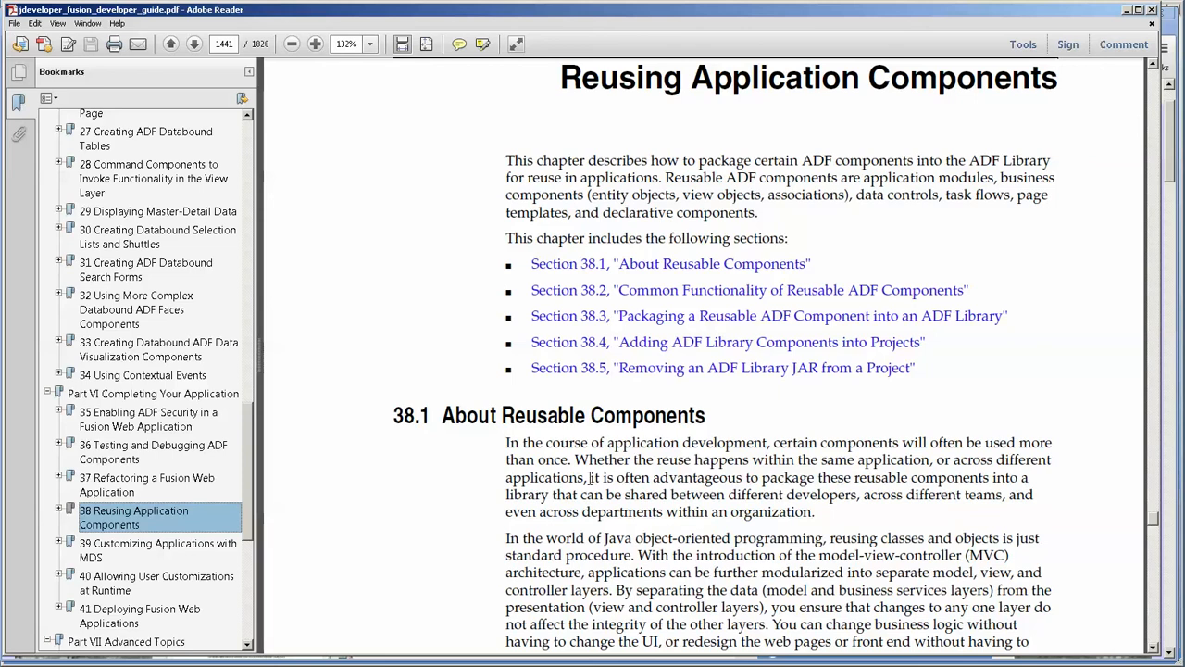
pyautogui.scroll(-3)
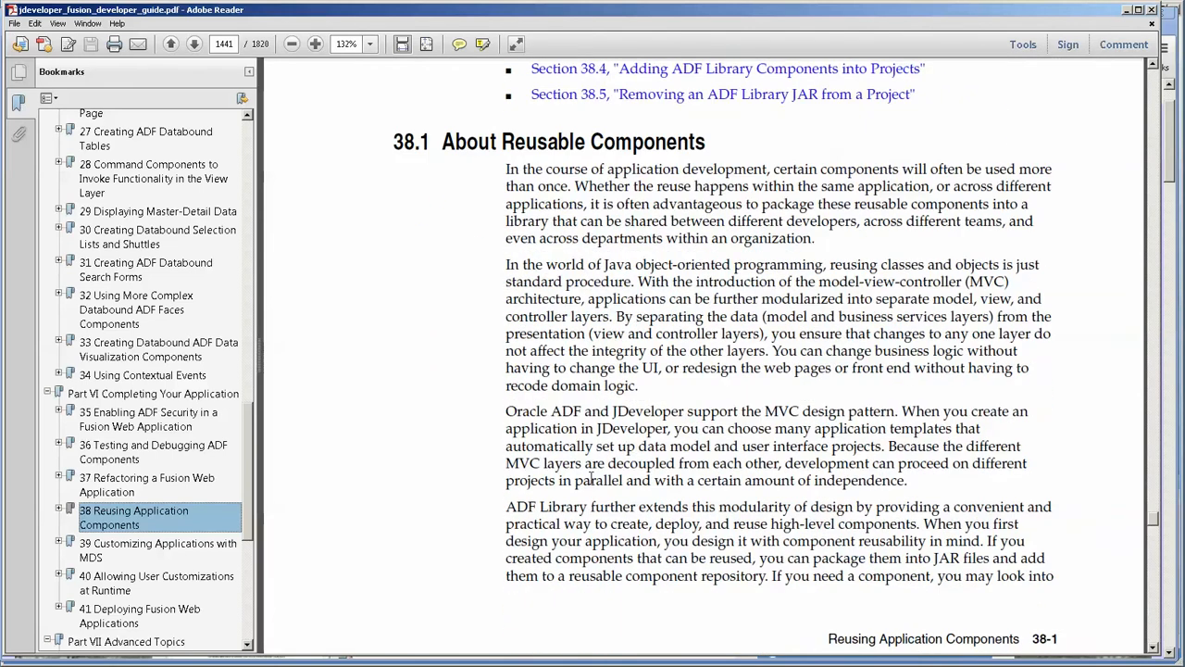
pyautogui.scroll(-3)
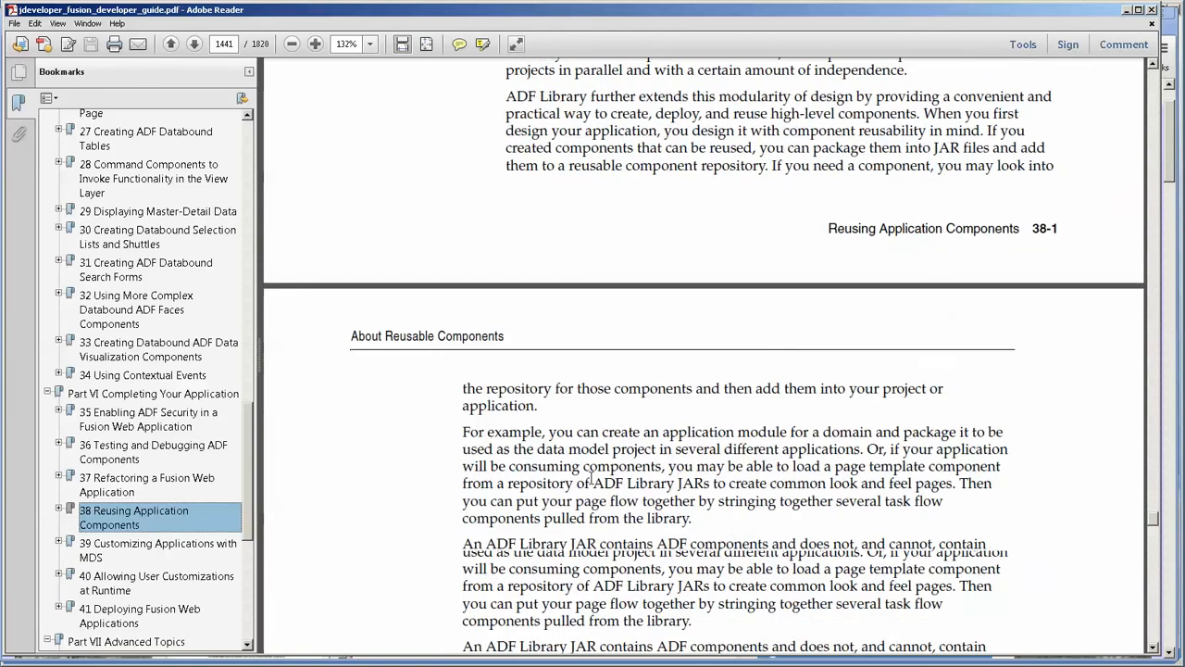
pyautogui.scroll(-3)
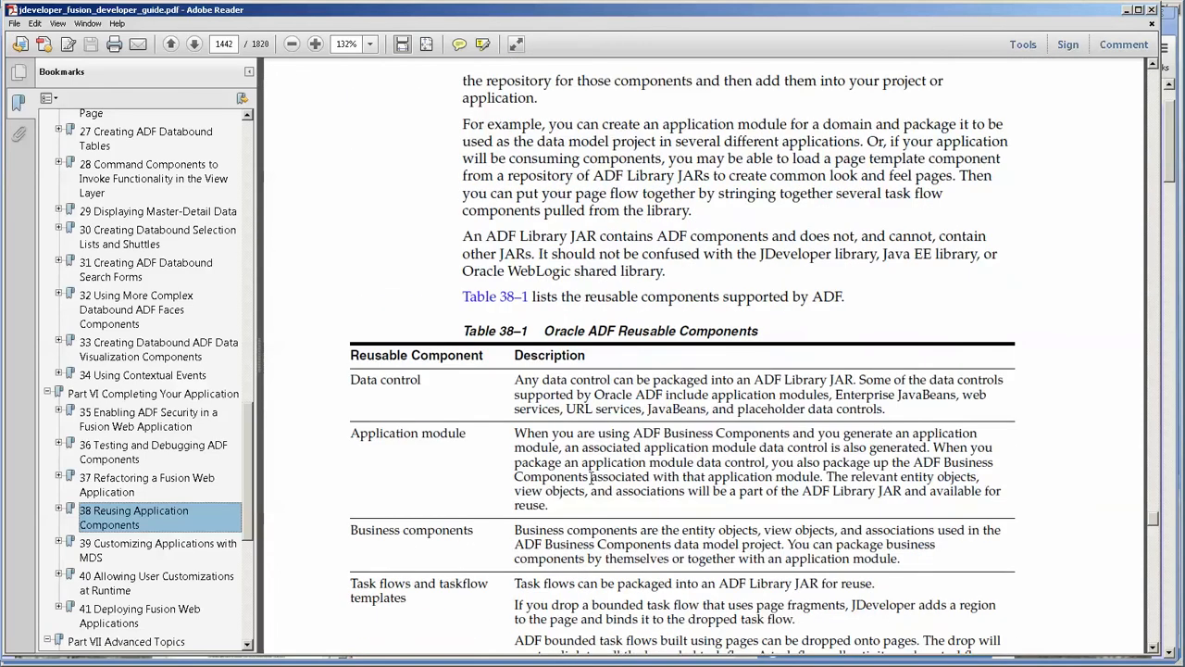
pyautogui.scroll(-3)
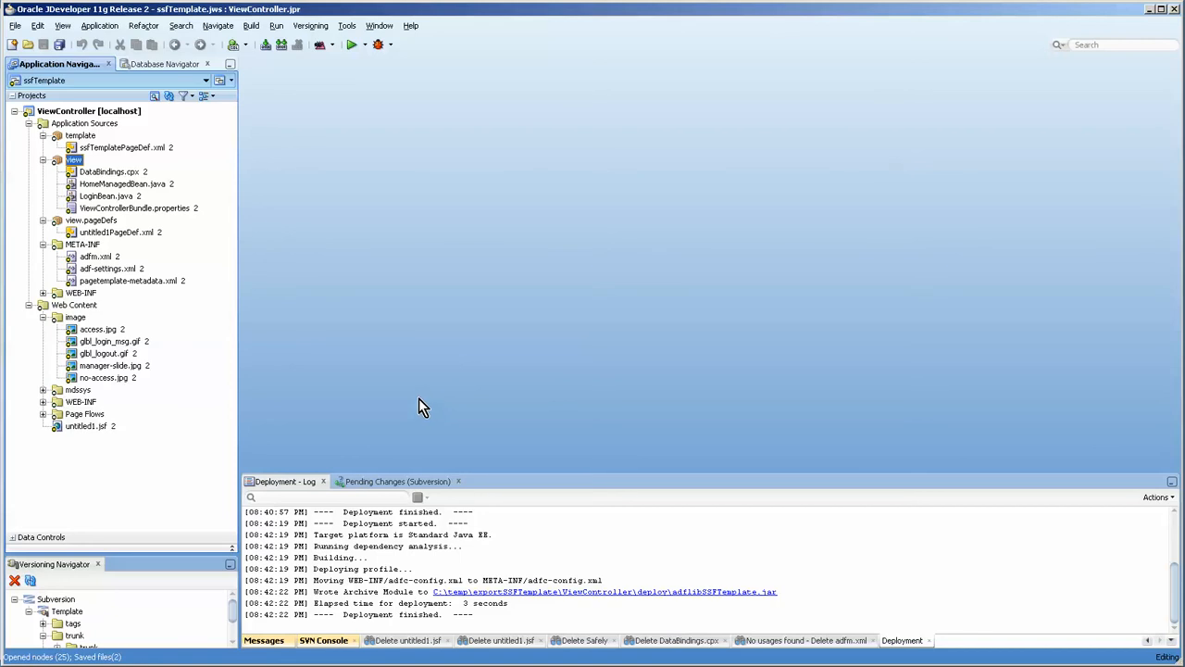
pyautogui.moveTo(165, 354)
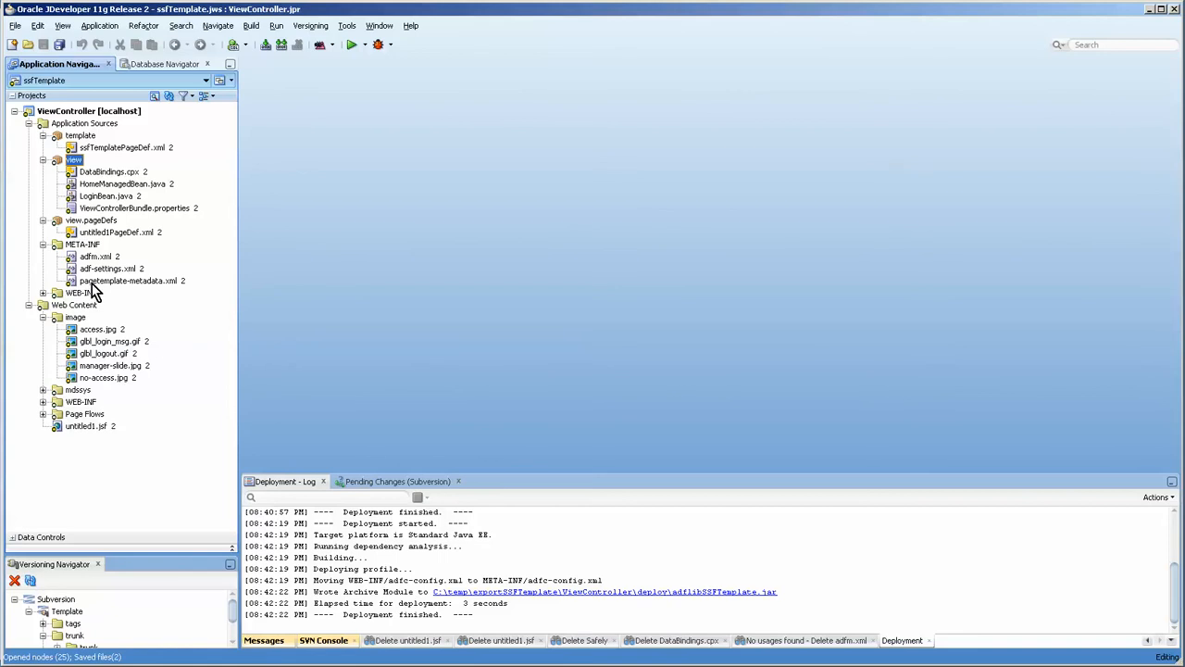
pyautogui.moveTo(92, 289)
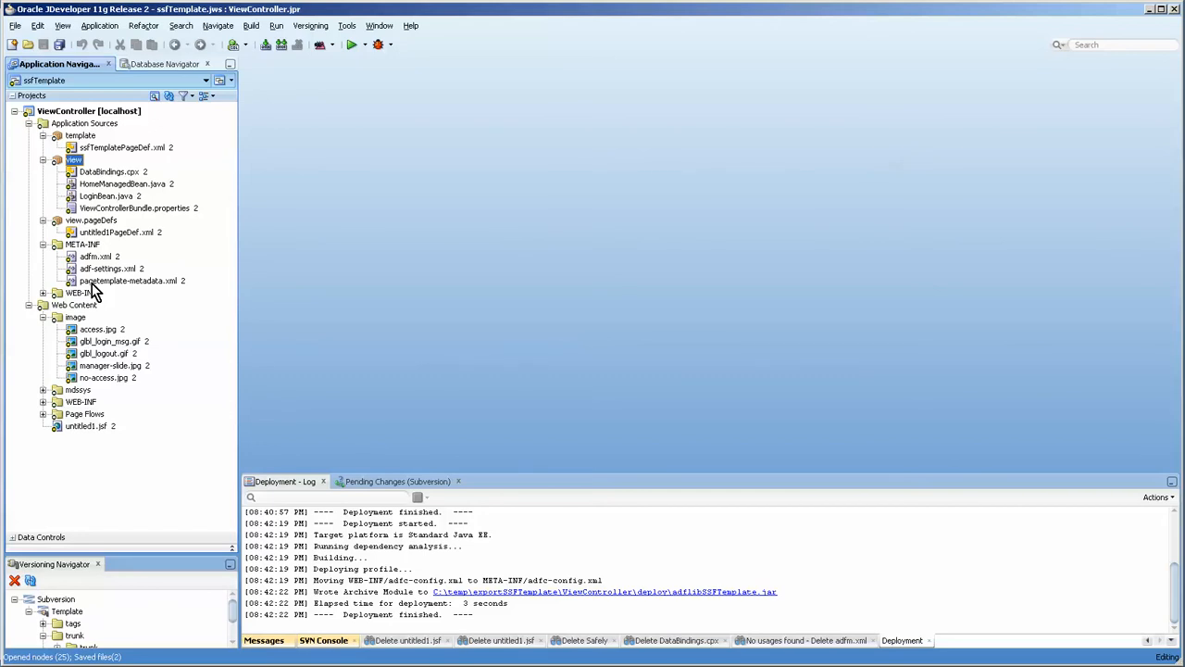
pyautogui.click(108, 195)
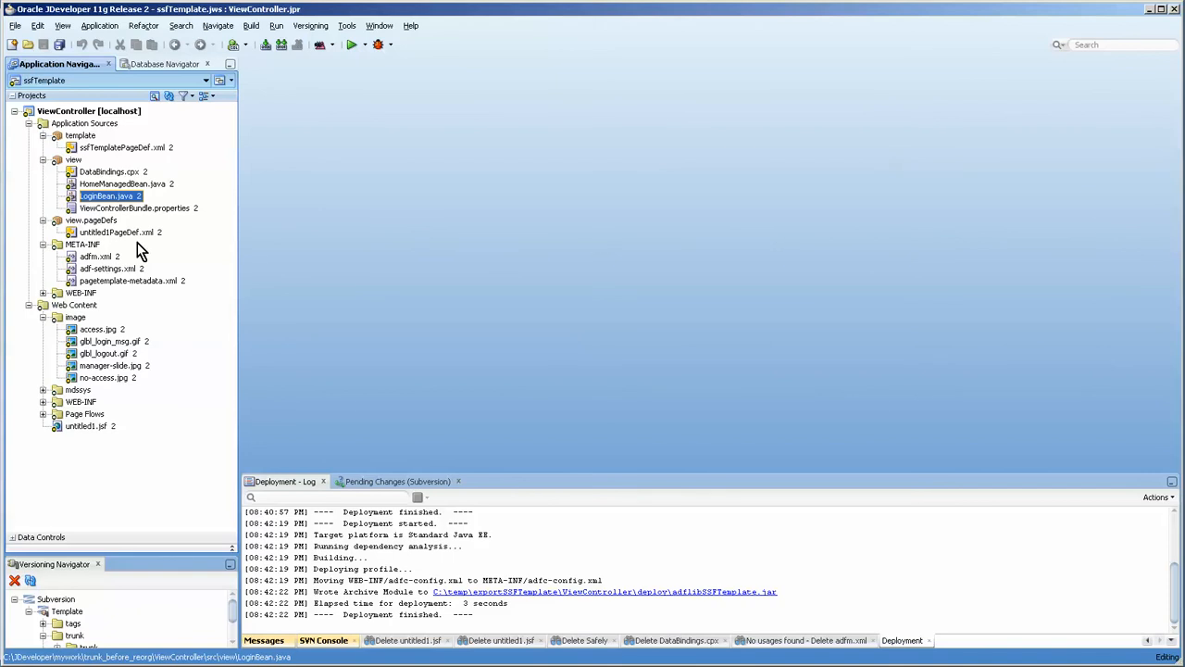
pyautogui.moveTo(150, 267)
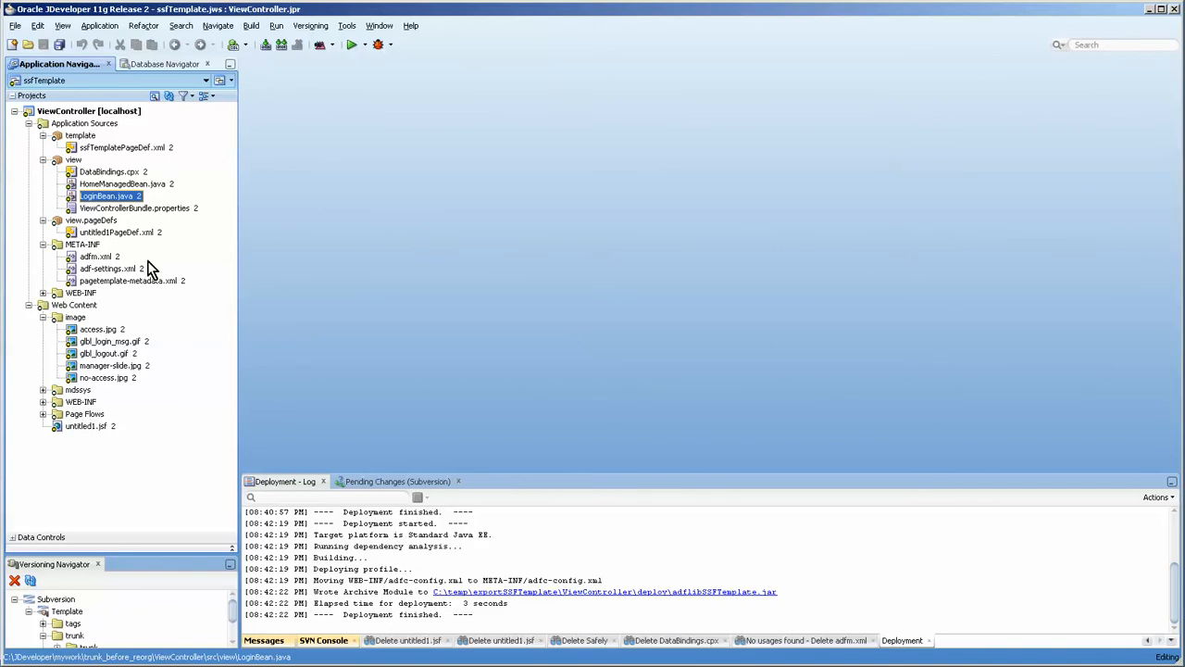
pyautogui.moveTo(138, 280)
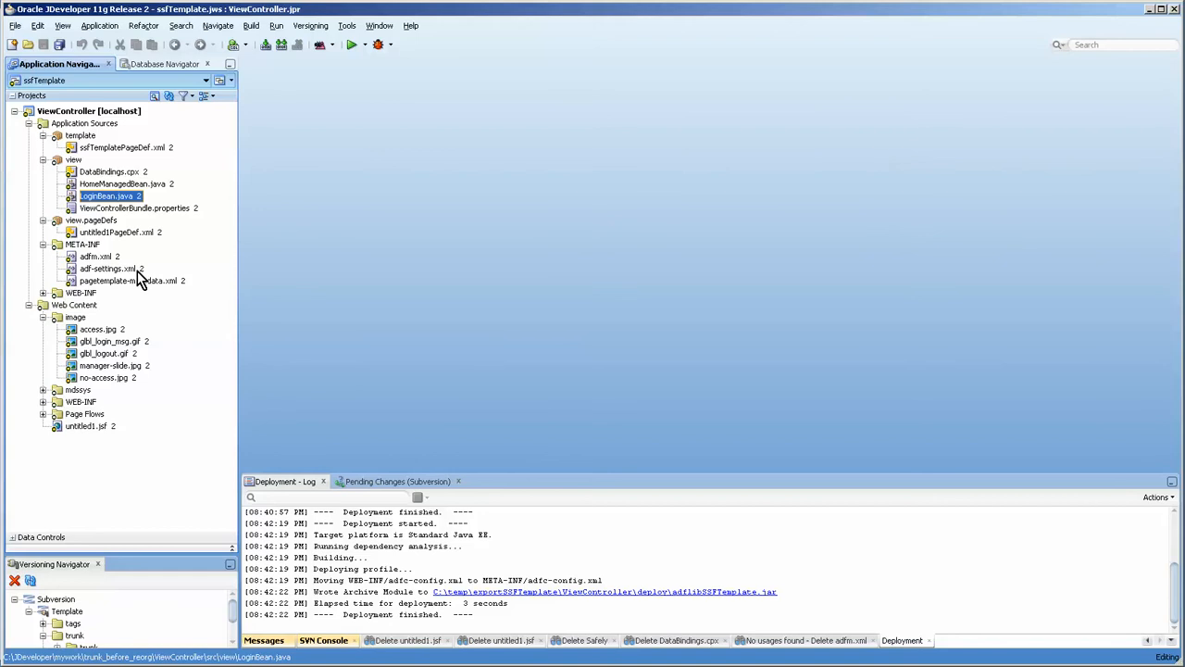
pyautogui.moveTo(138, 268)
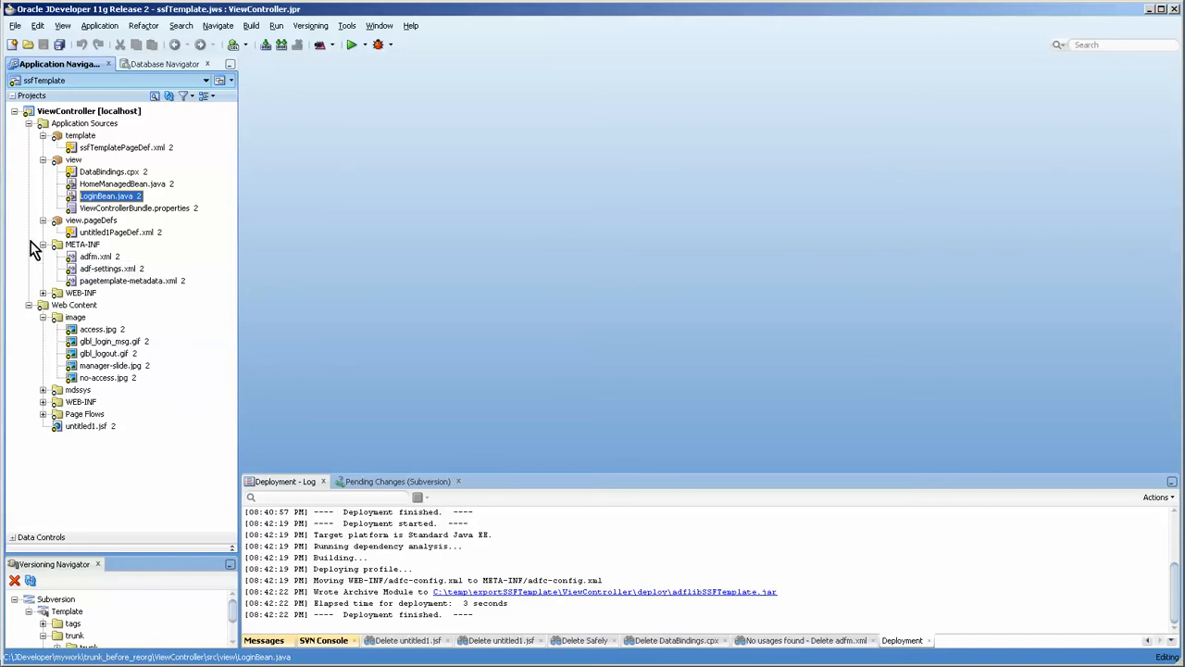
pyautogui.moveTo(143, 225)
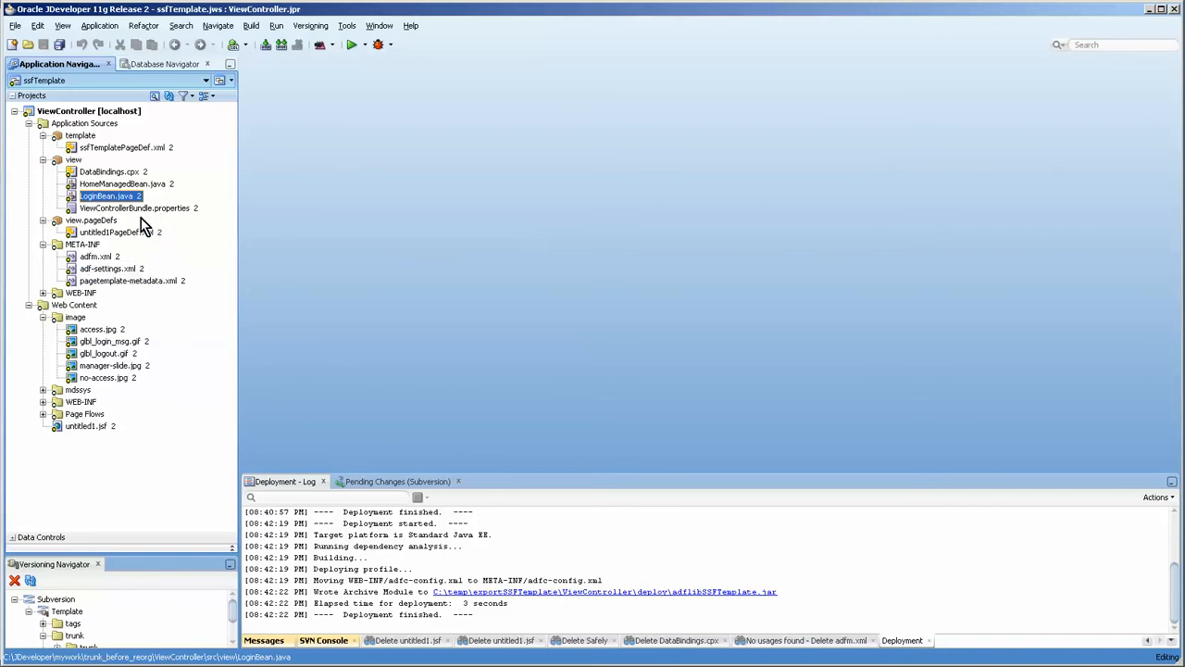
pyautogui.click(107, 171)
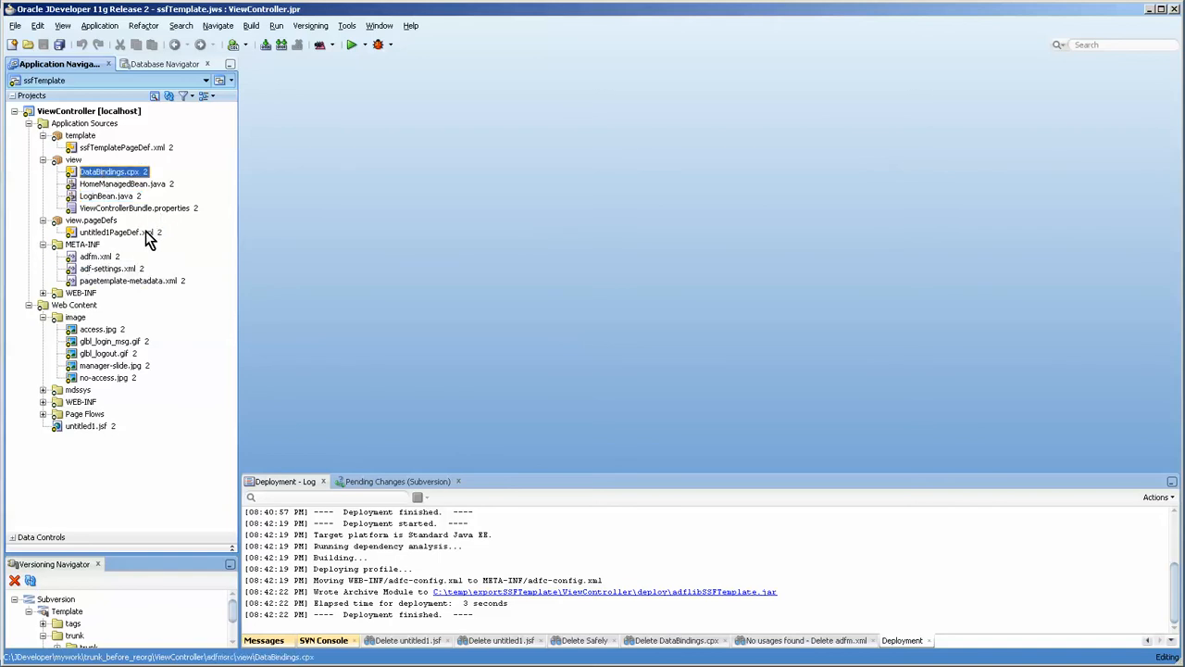
pyautogui.moveTo(148, 233)
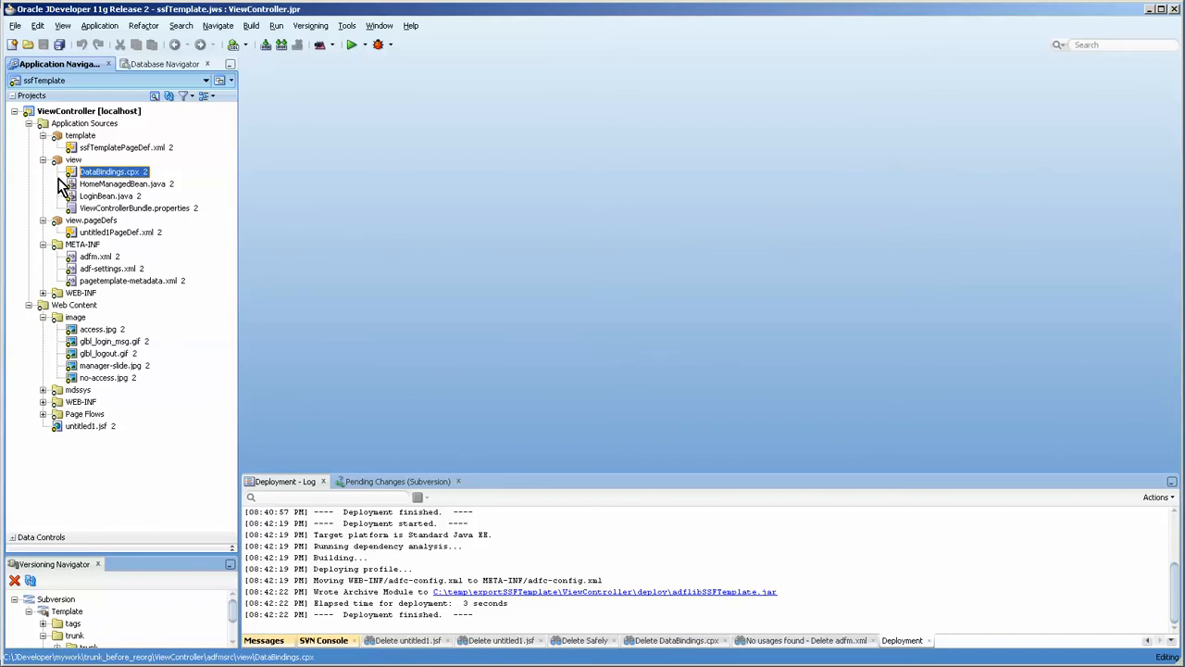
pyautogui.moveTo(115, 185)
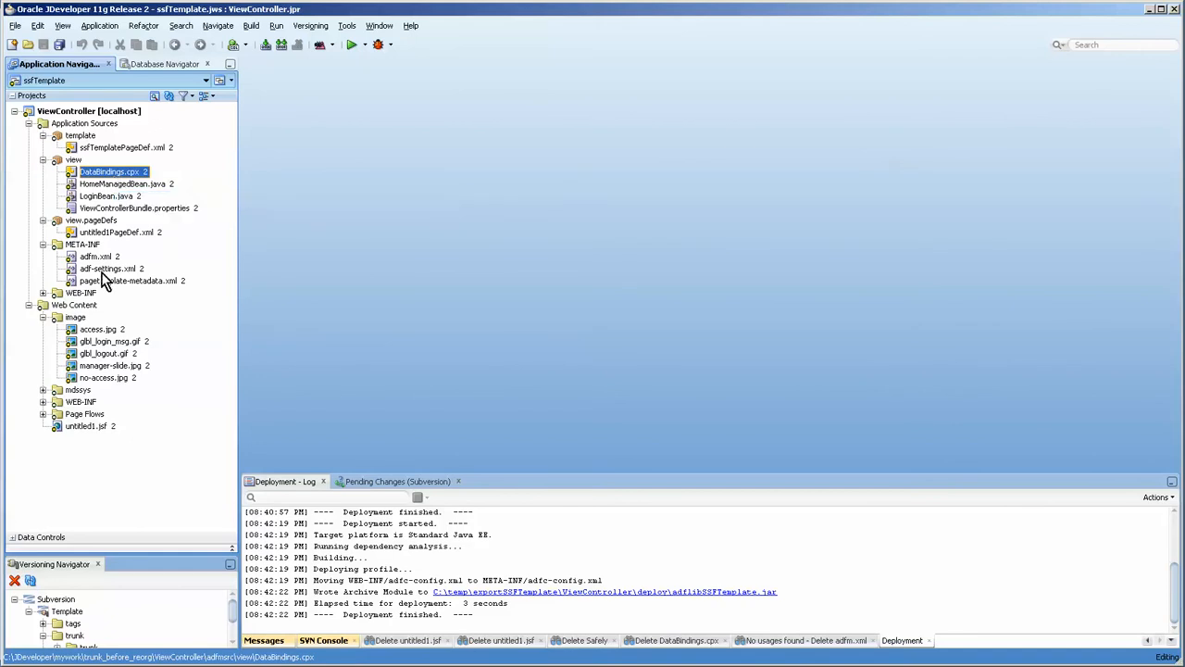
pyautogui.moveTo(125, 377)
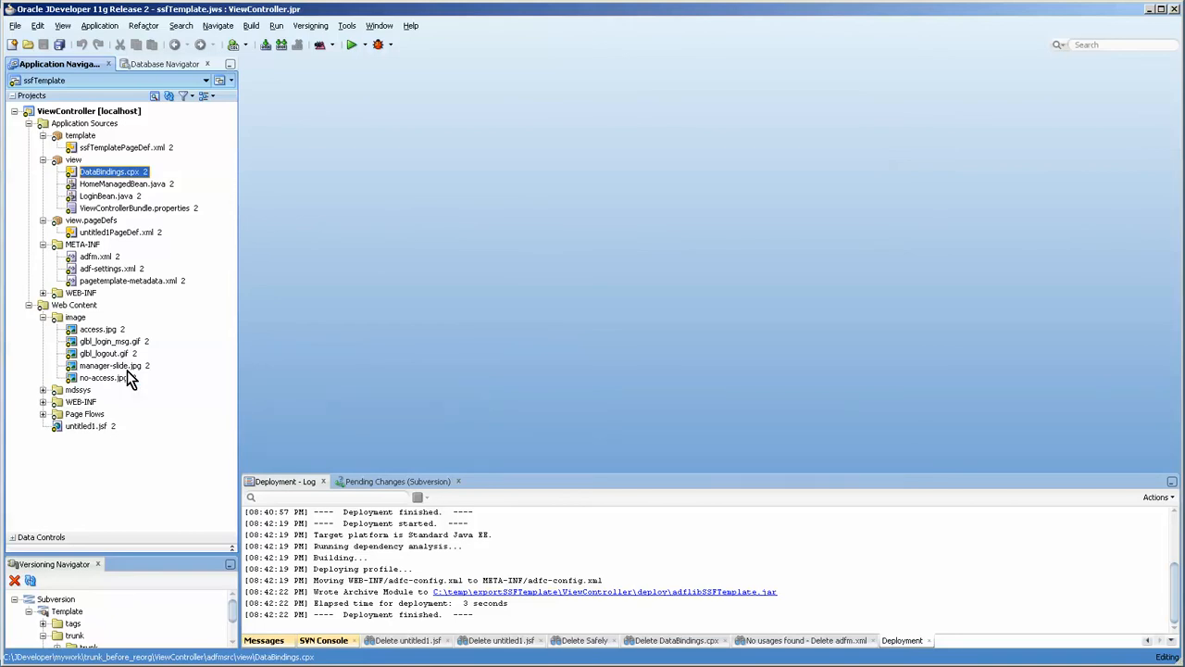
pyautogui.moveTo(130, 321)
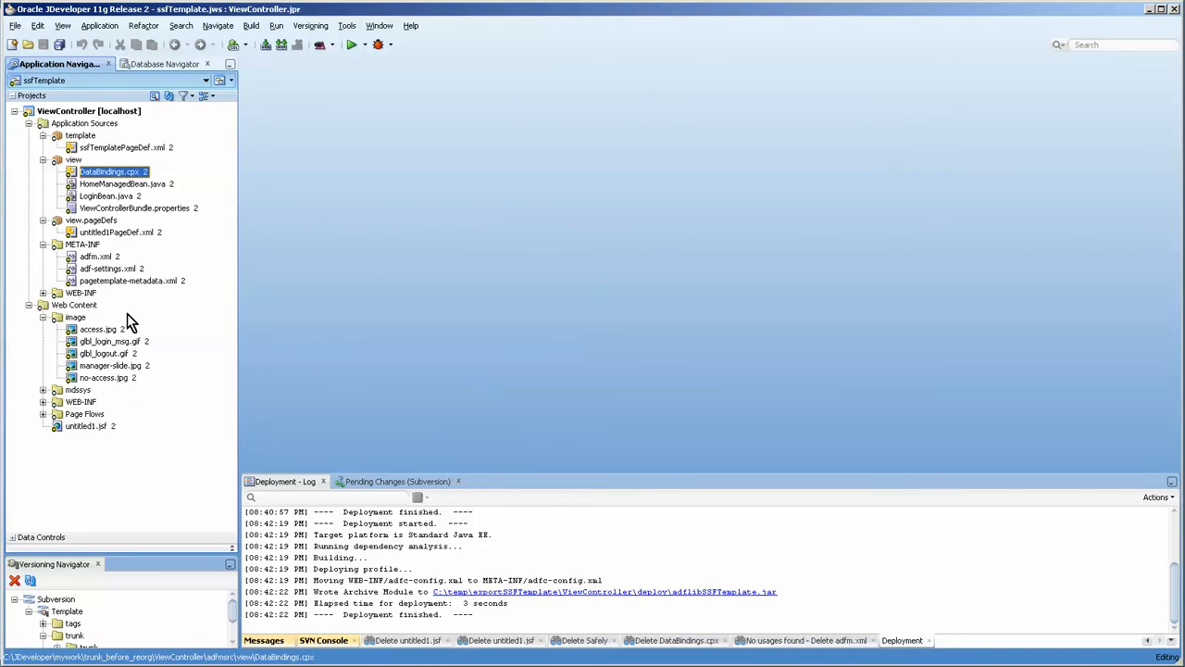
pyautogui.moveTo(109, 176)
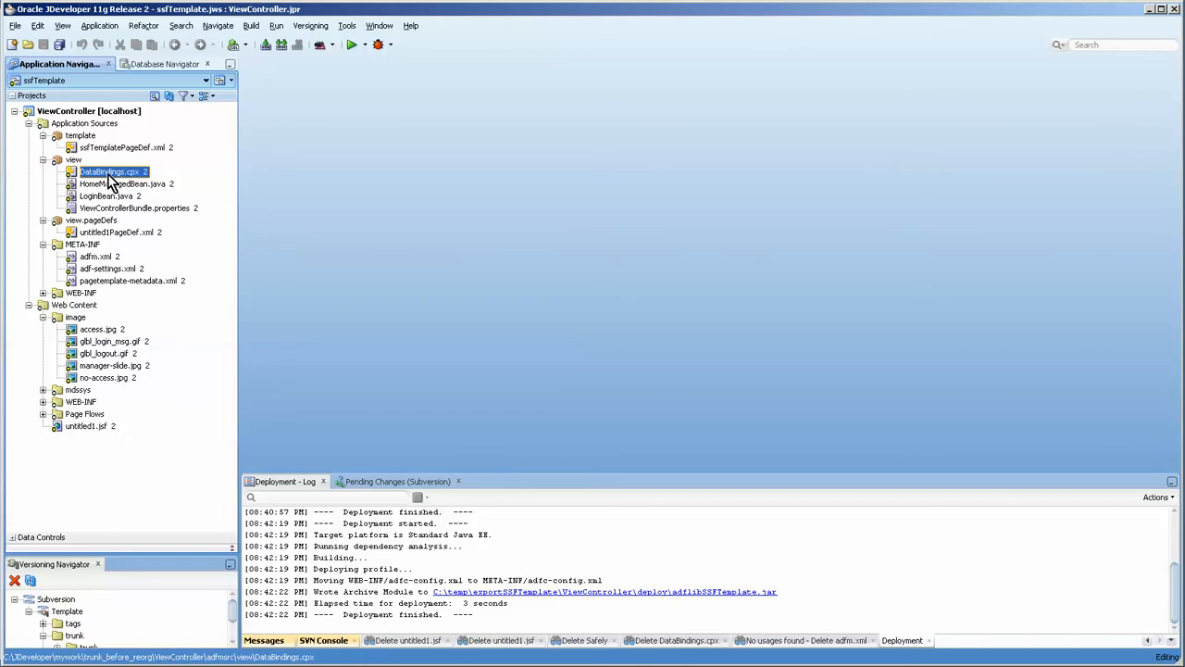
pyautogui.moveTo(107, 175)
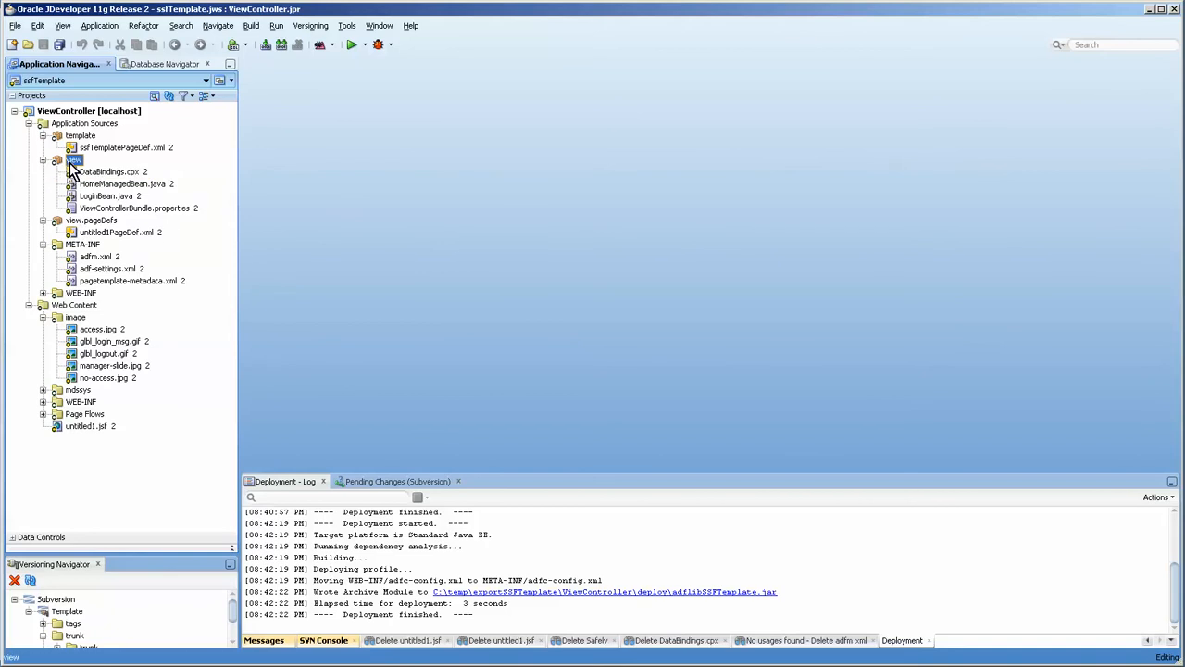
# Step: Open LoginBean.java from the view package in the source editor
pyautogui.rightClick(74, 159)
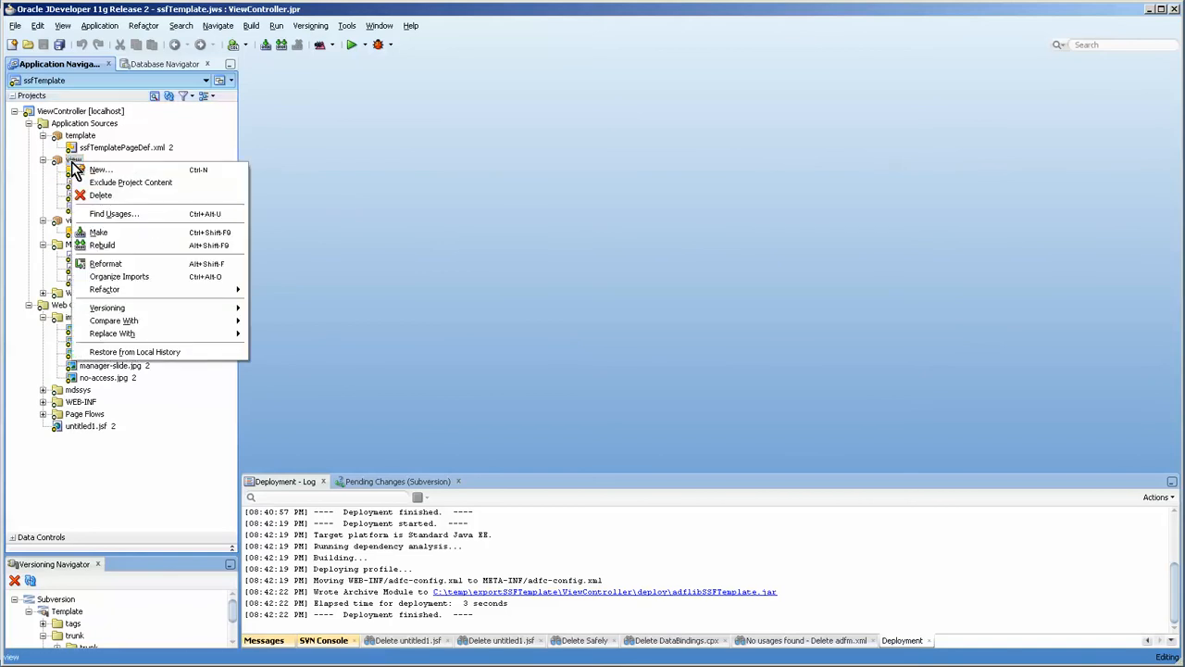
pyautogui.moveTo(104, 289)
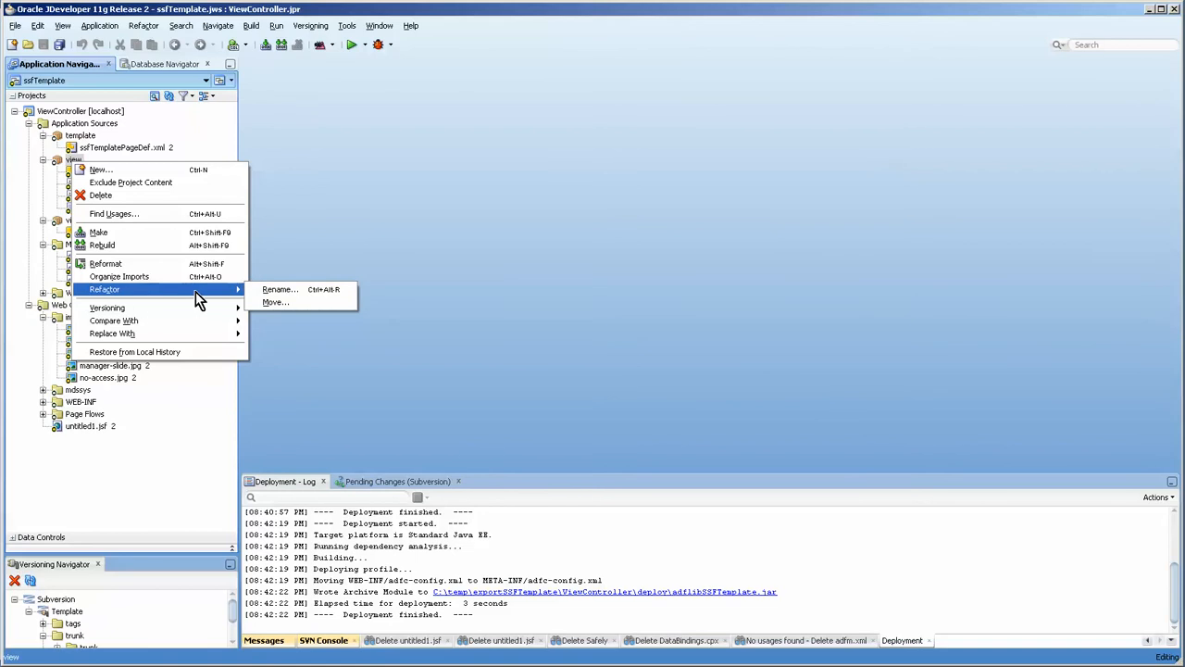
pyautogui.moveTo(287, 303)
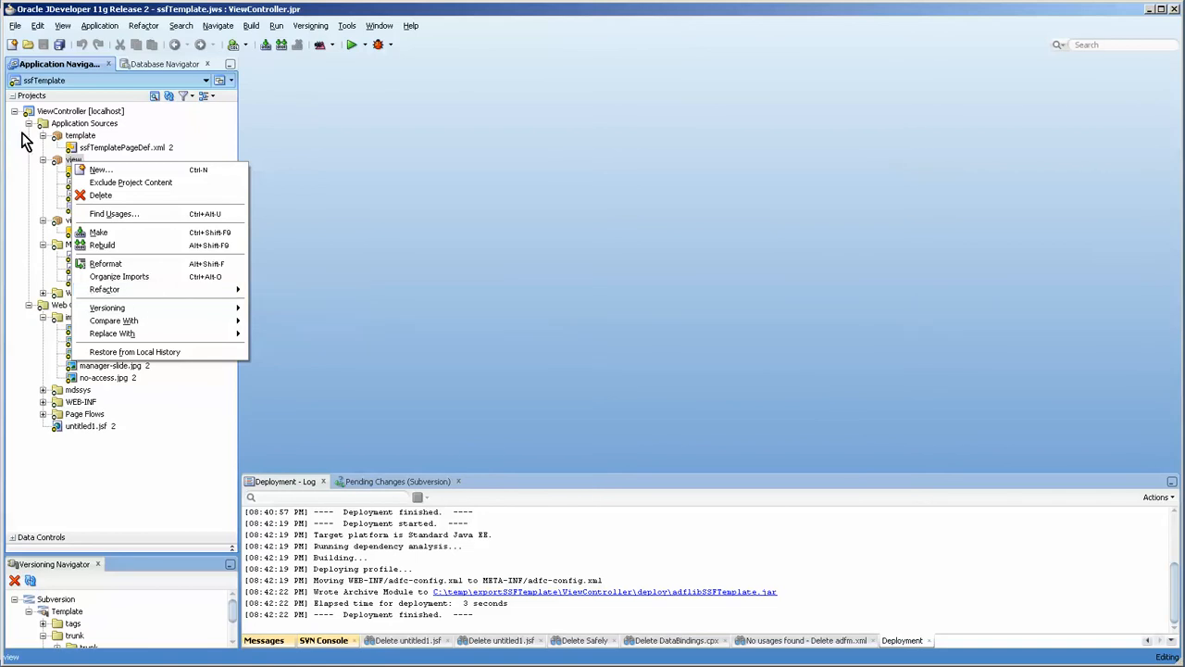
pyautogui.click(110, 196)
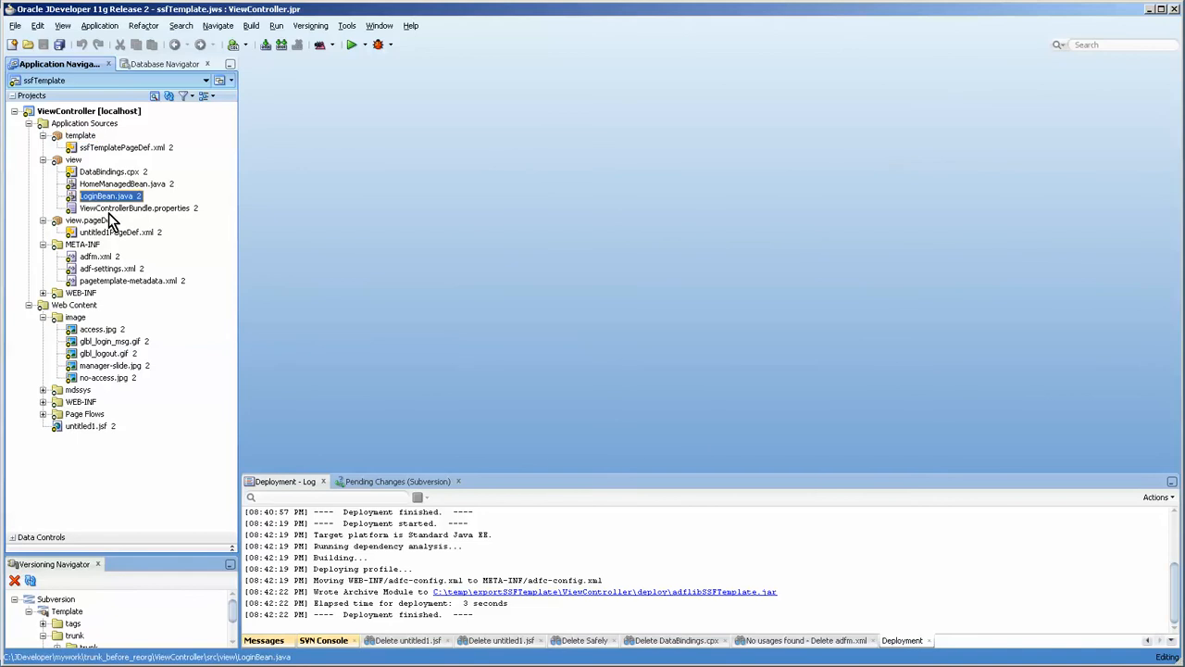
pyautogui.rightClick(102, 196)
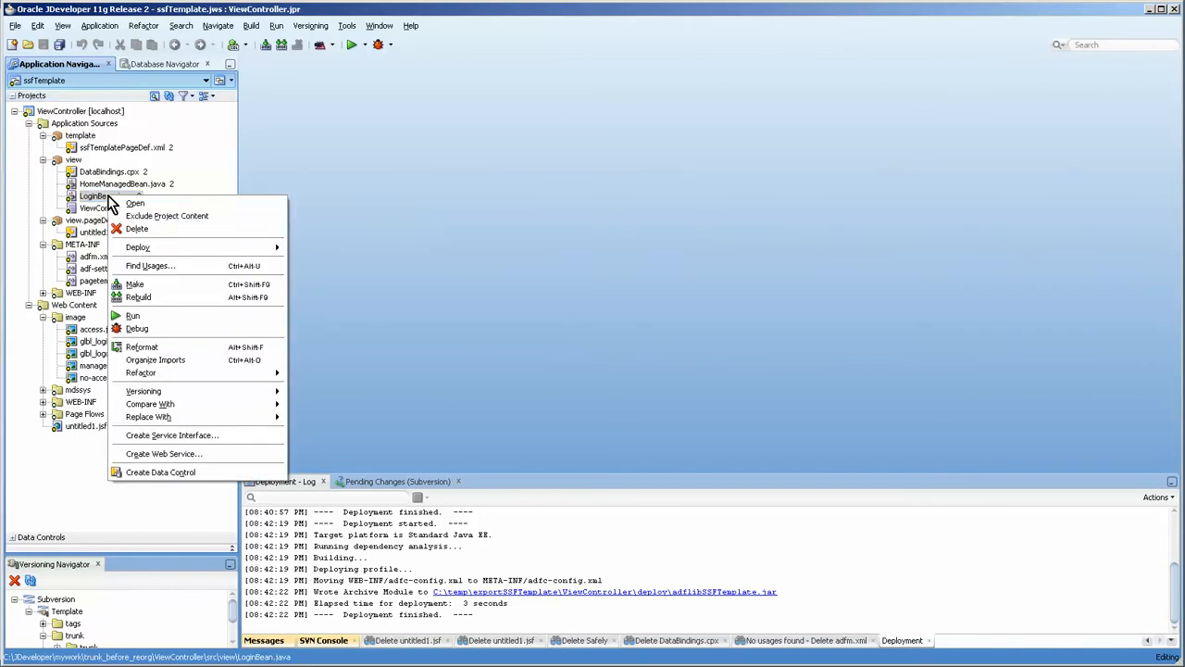
pyautogui.click(136, 203)
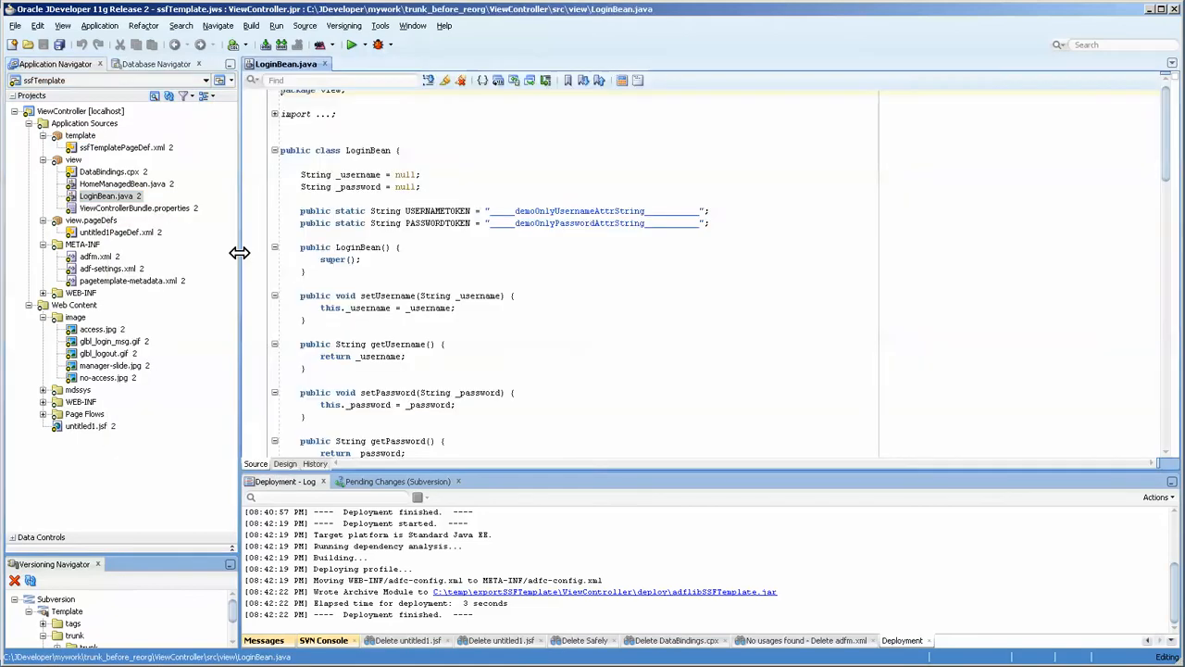
# Step: Refactor the LoginBean class and file to TemplateSSFLoginBean
pyautogui.rightClick(370, 153)
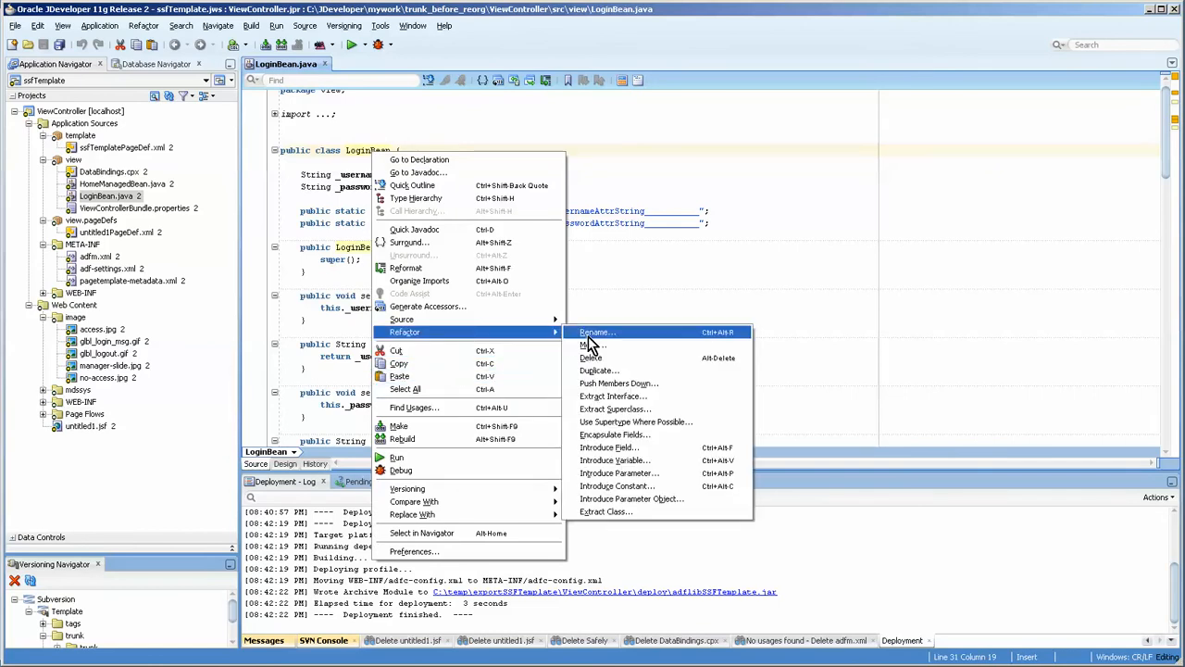
pyautogui.click(596, 332)
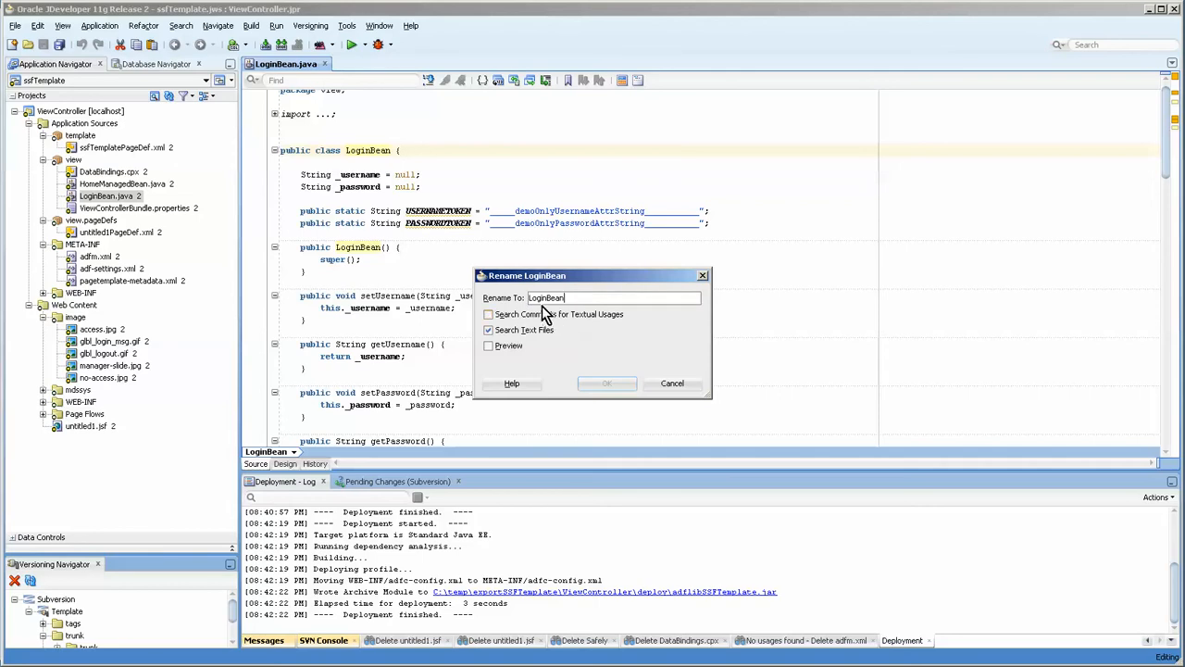
pyautogui.click(609, 297)
pyautogui.write('TemplateSSF')
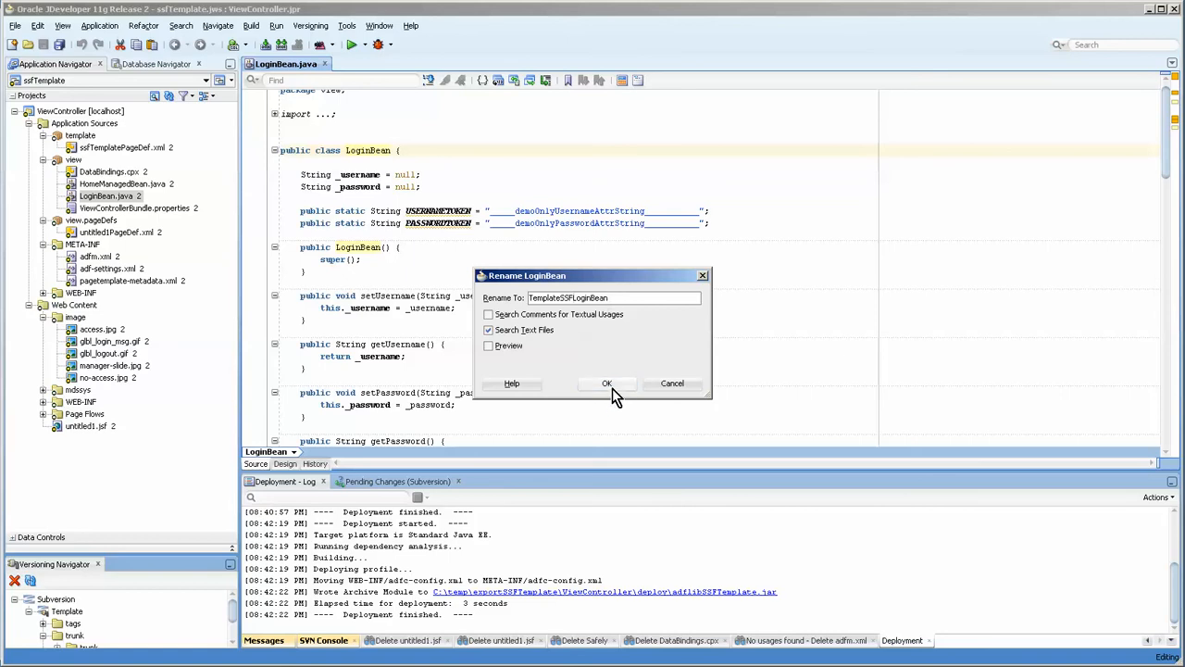
pyautogui.click(606, 383)
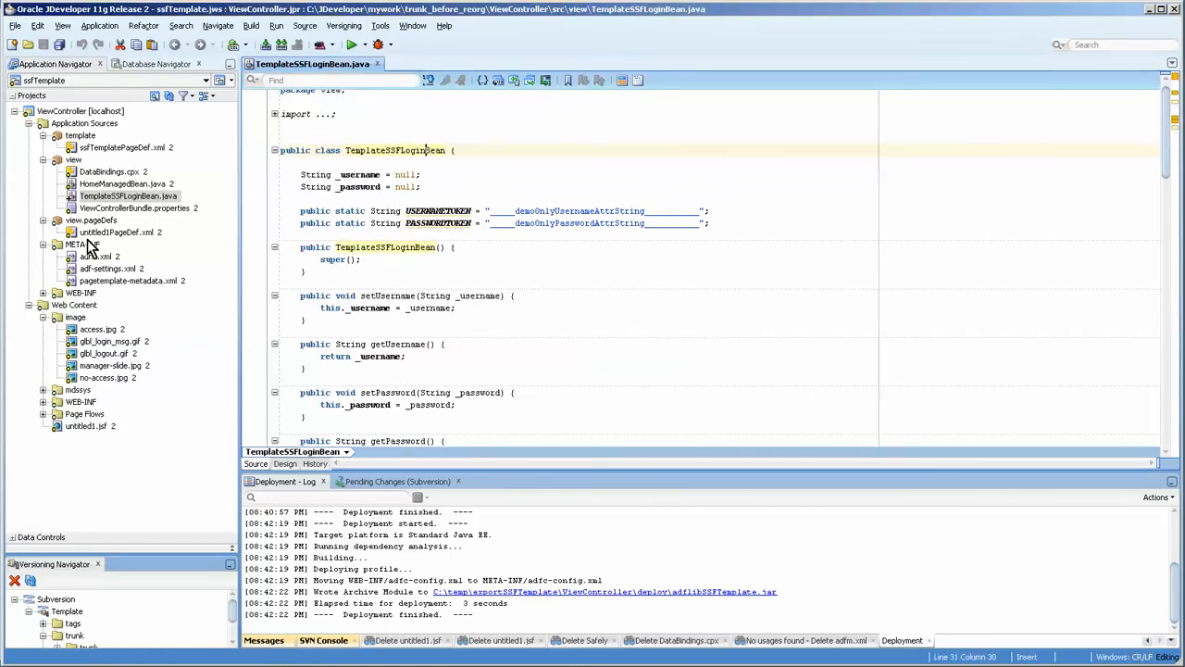
# Step: Move TemplateSSFLoginBean.java into a new view.TemplateSSF package
pyautogui.rightClick(127, 195)
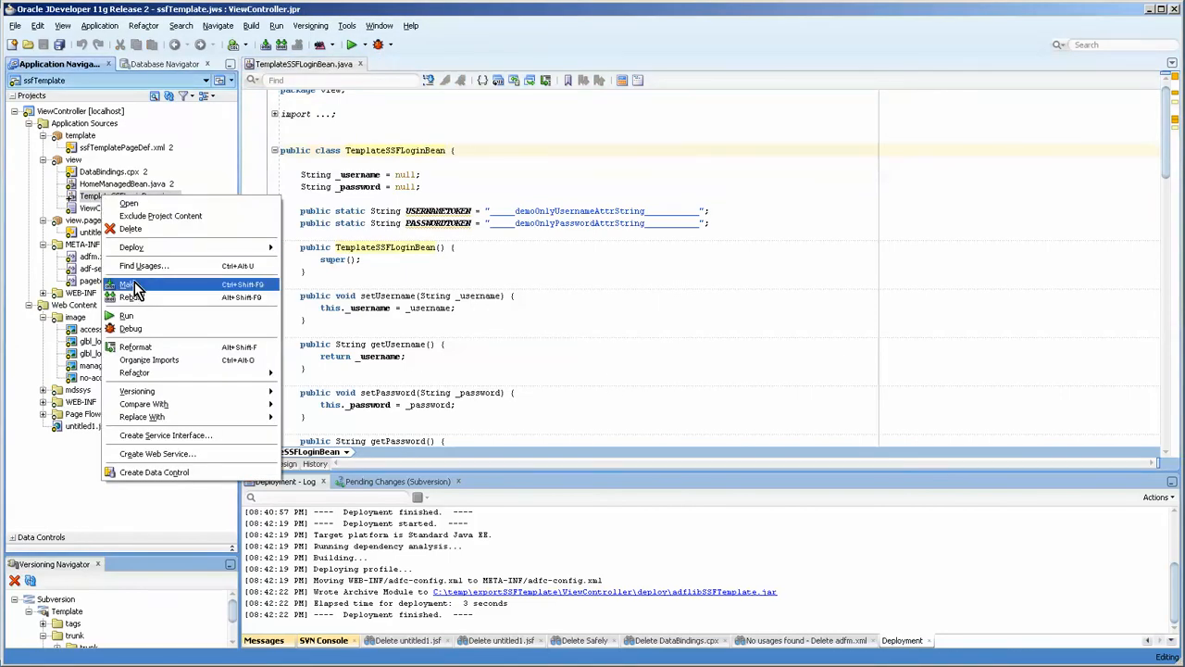
pyautogui.moveTo(131, 329)
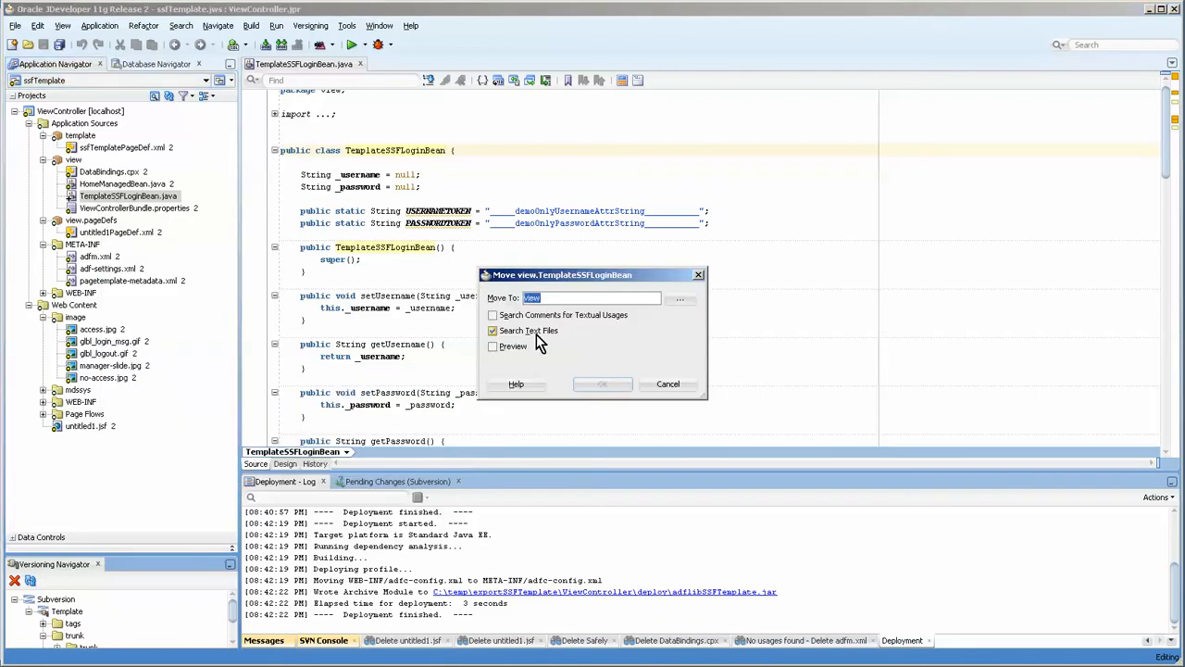
pyautogui.write('view.S')
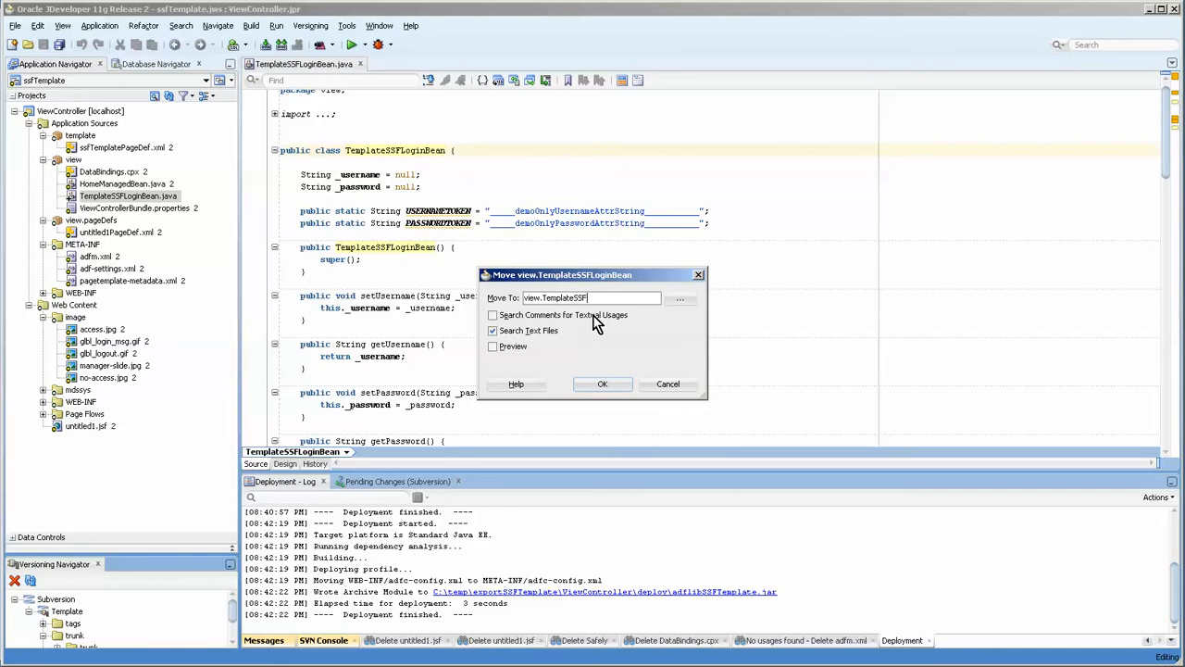
pyautogui.click(602, 384)
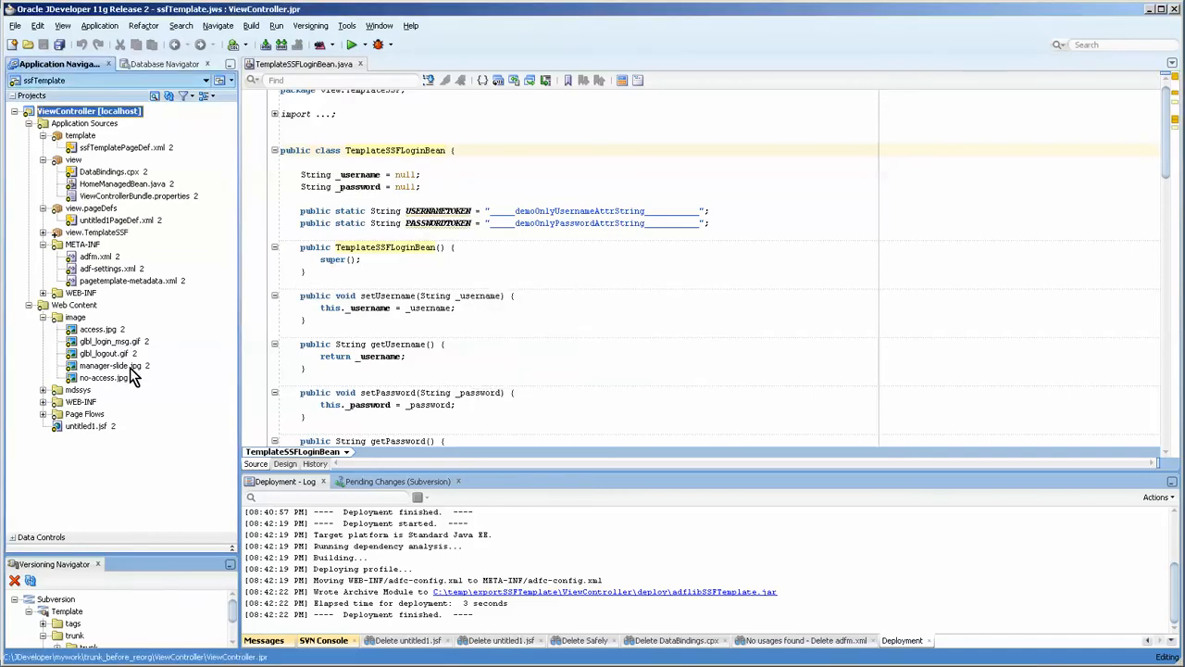
pyautogui.moveTo(119, 365)
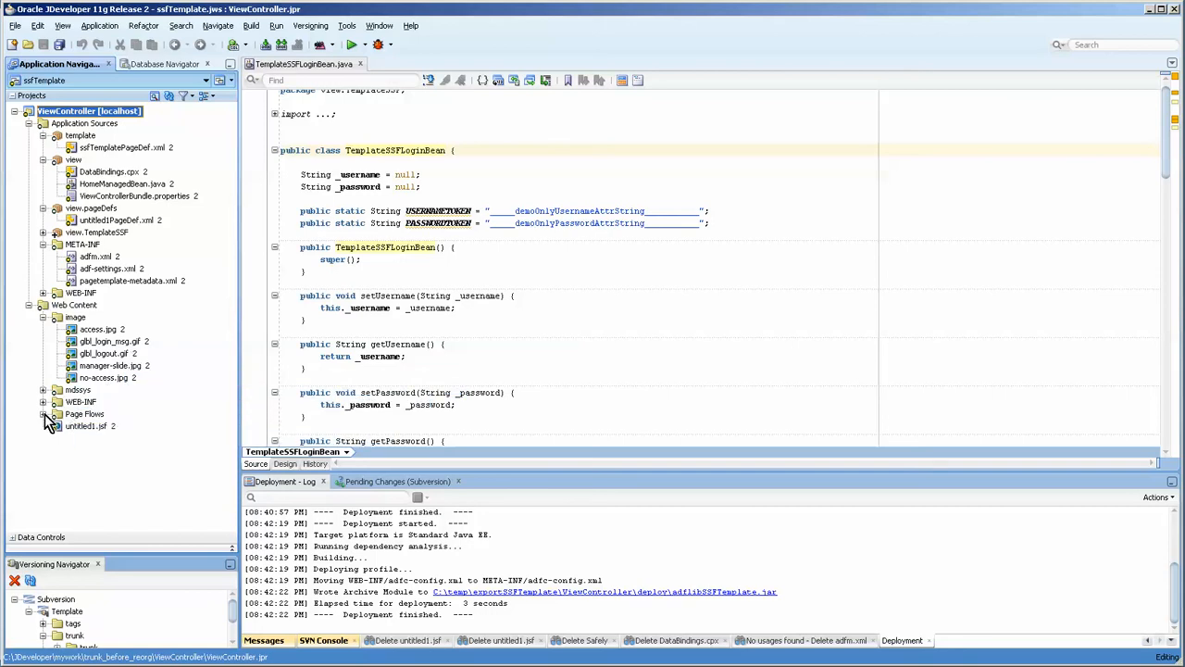
# Step: Open adfc-config.xml from Page Flows and show its Overview settings
pyautogui.click(35, 413)
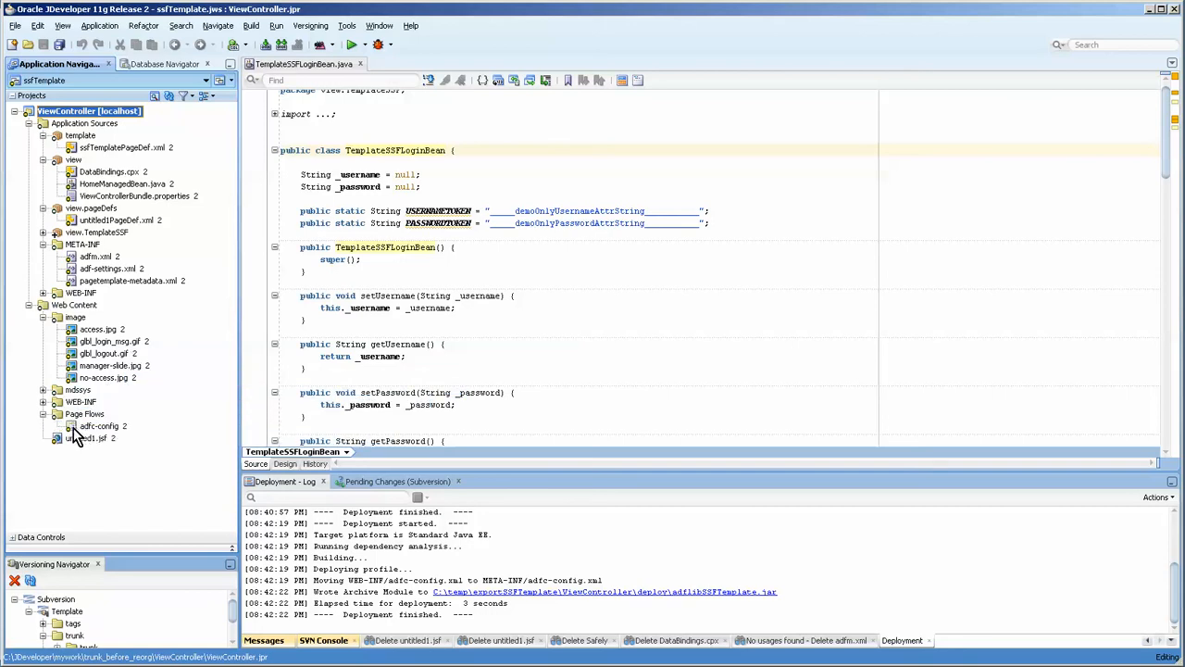
pyautogui.doubleClick(99, 425)
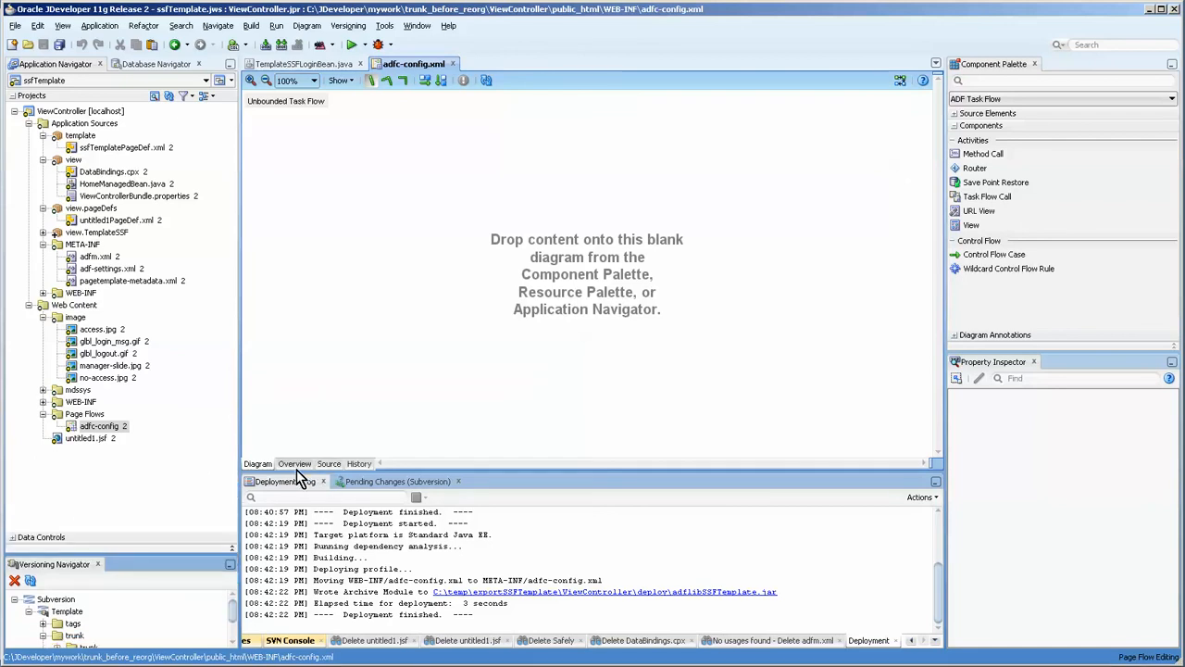
pyautogui.click(294, 464)
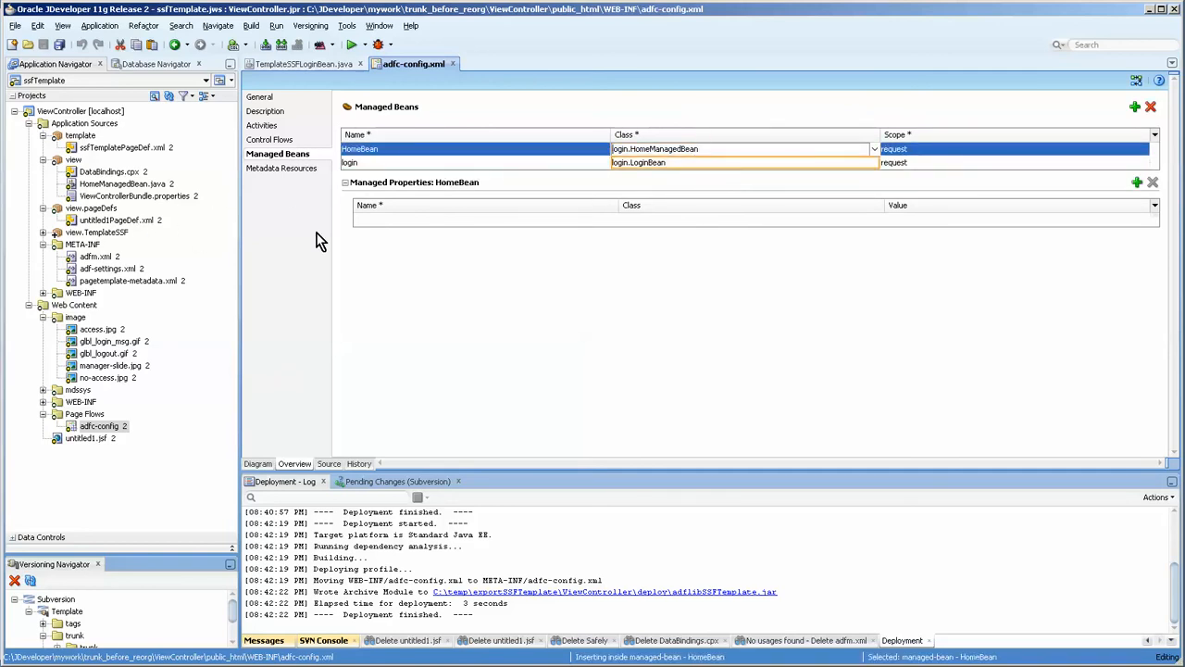
pyautogui.click(120, 183)
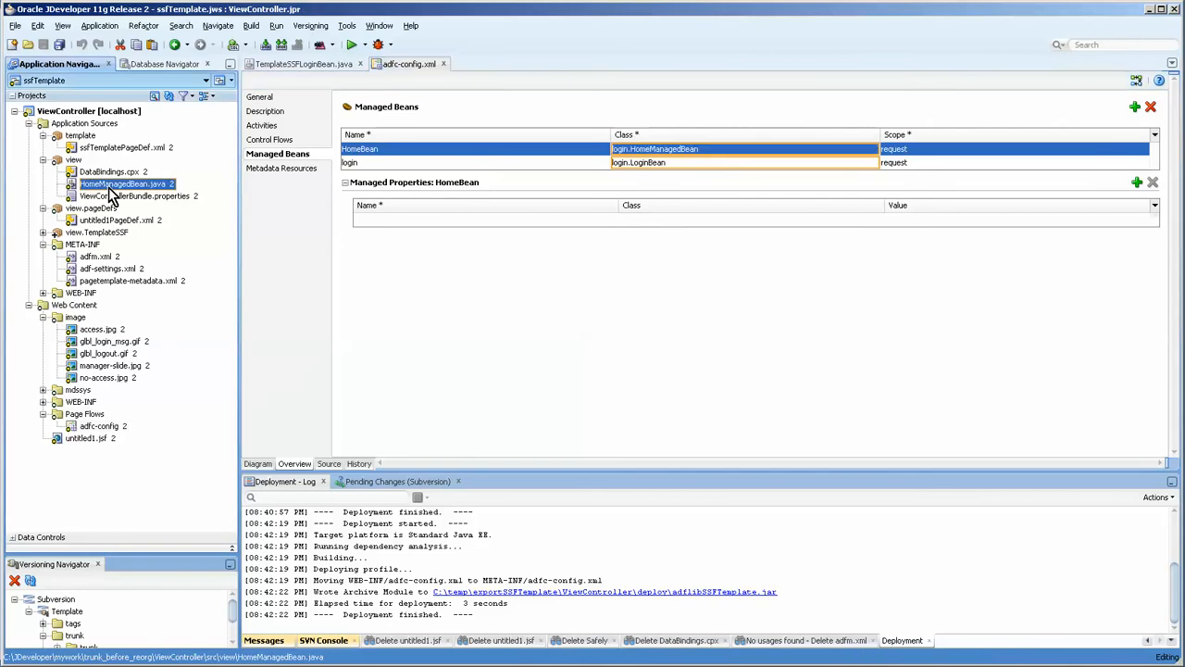
pyautogui.moveTo(125, 195)
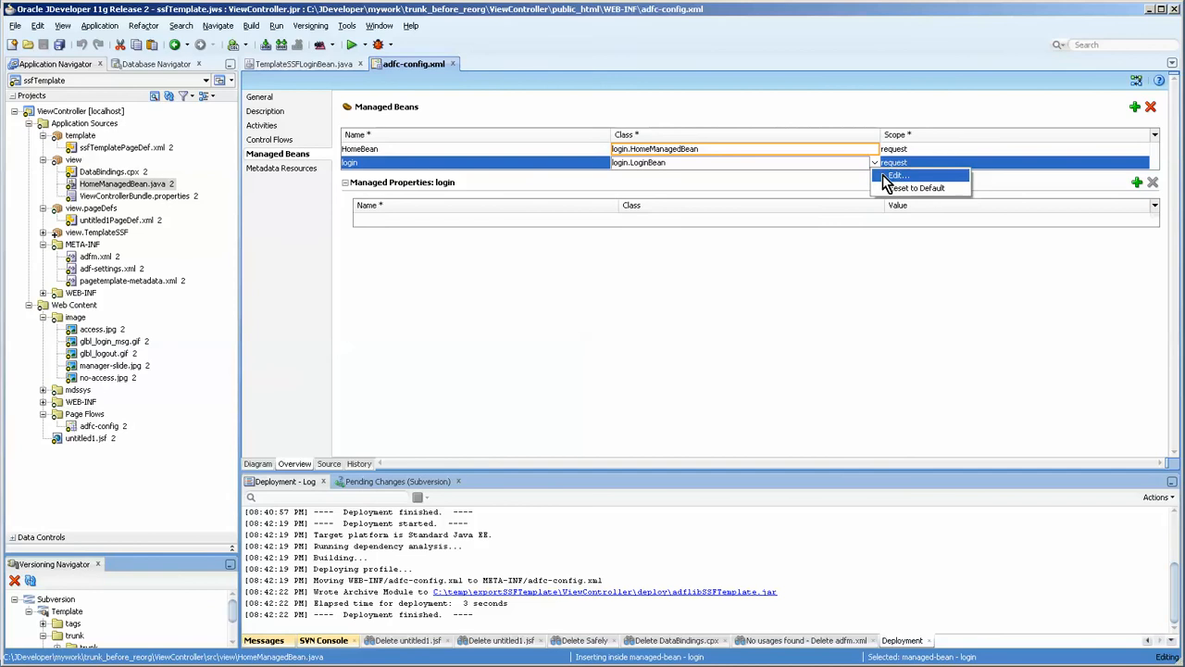
# Step: Set the login bean's class to view.TemplateSSF.TemplateSSFLoginBean in the class browser
pyautogui.click(895, 175)
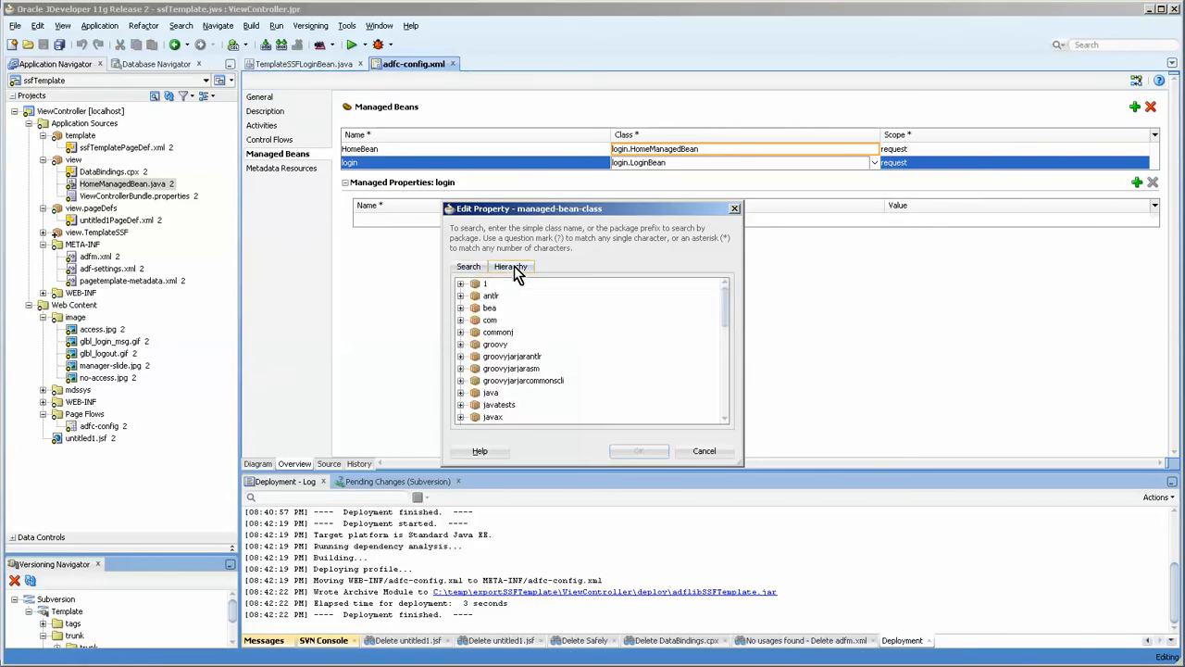
pyautogui.scroll(-3)
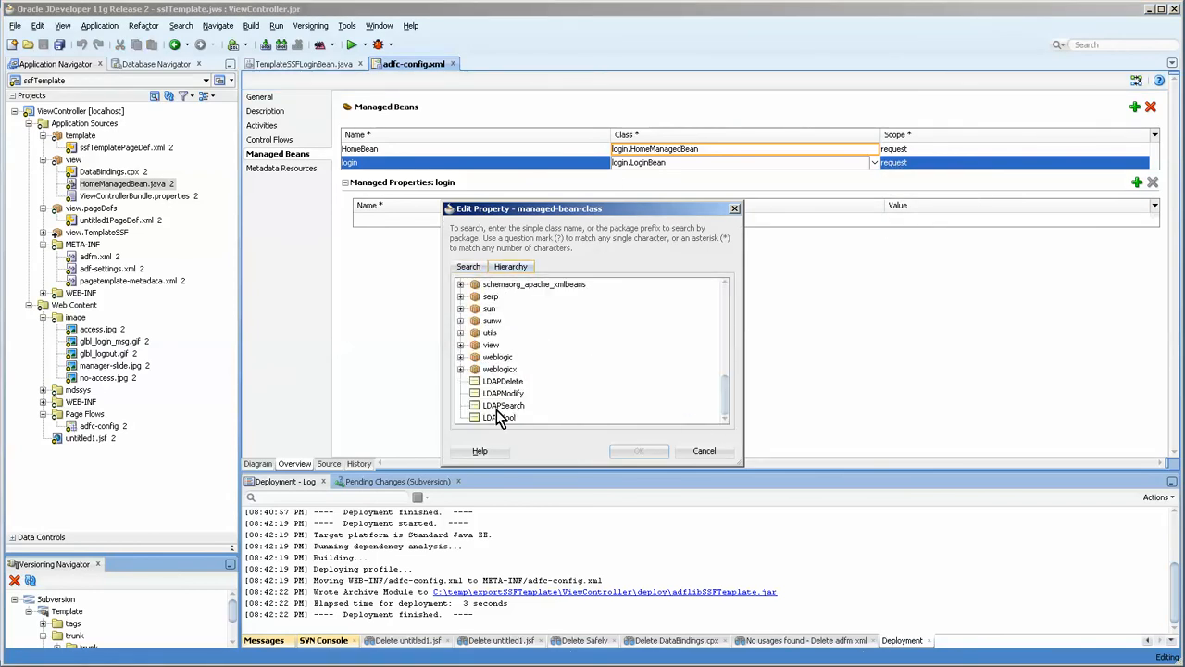
pyautogui.click(461, 345)
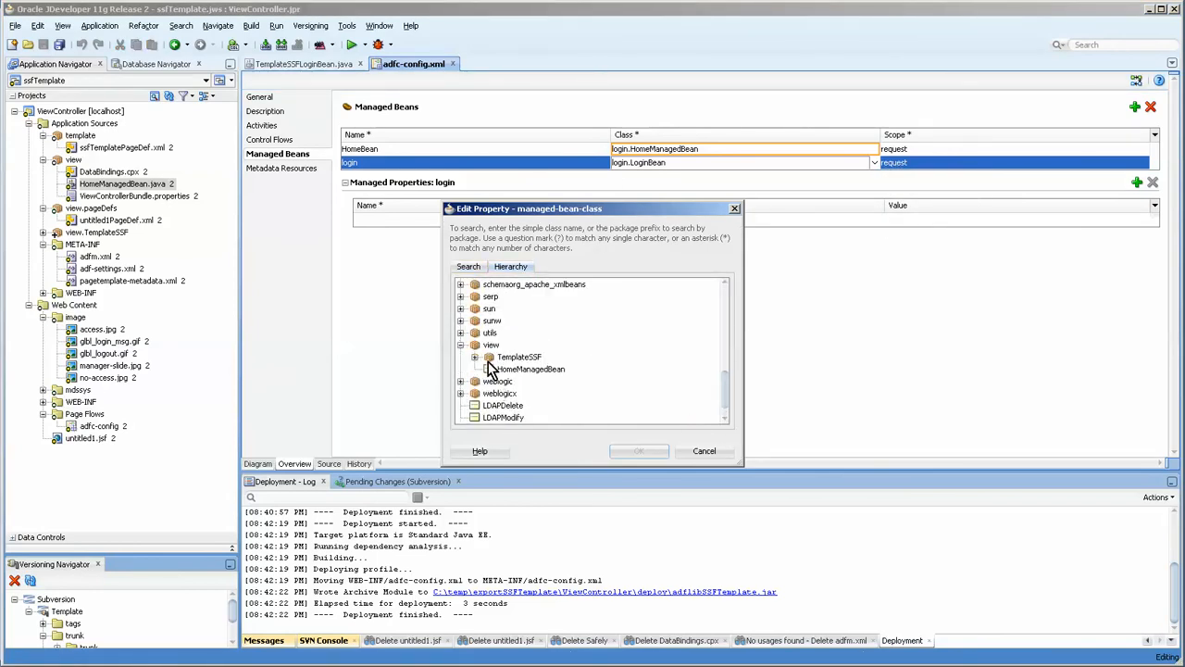
pyautogui.click(519, 357)
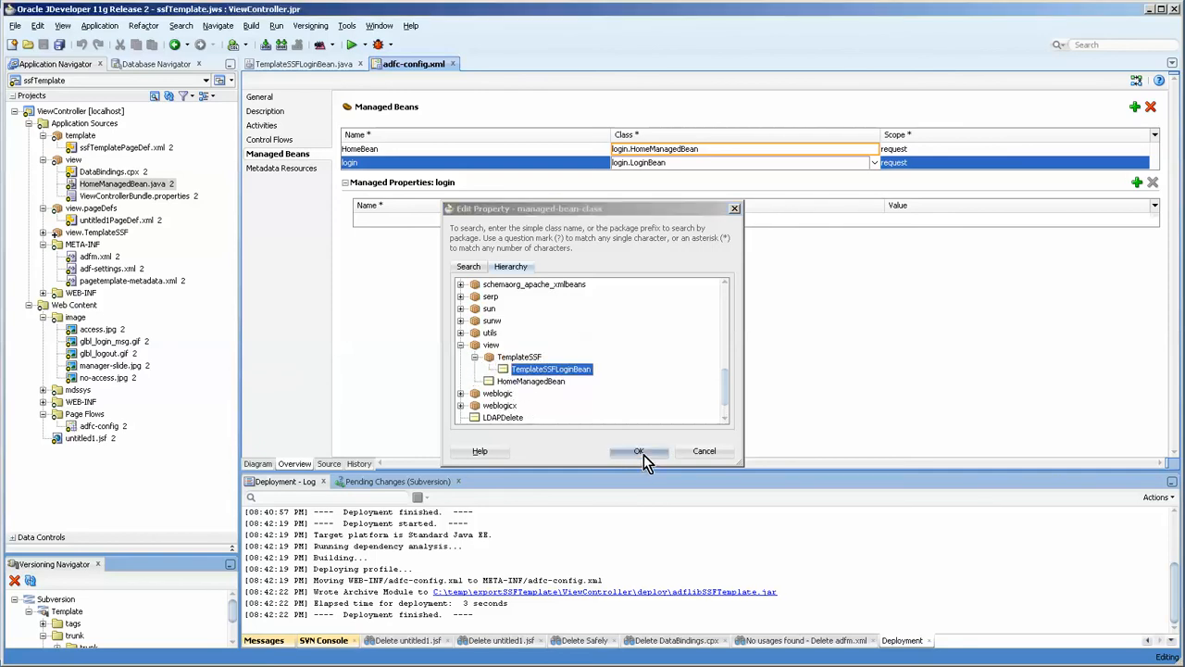
pyautogui.click(640, 451)
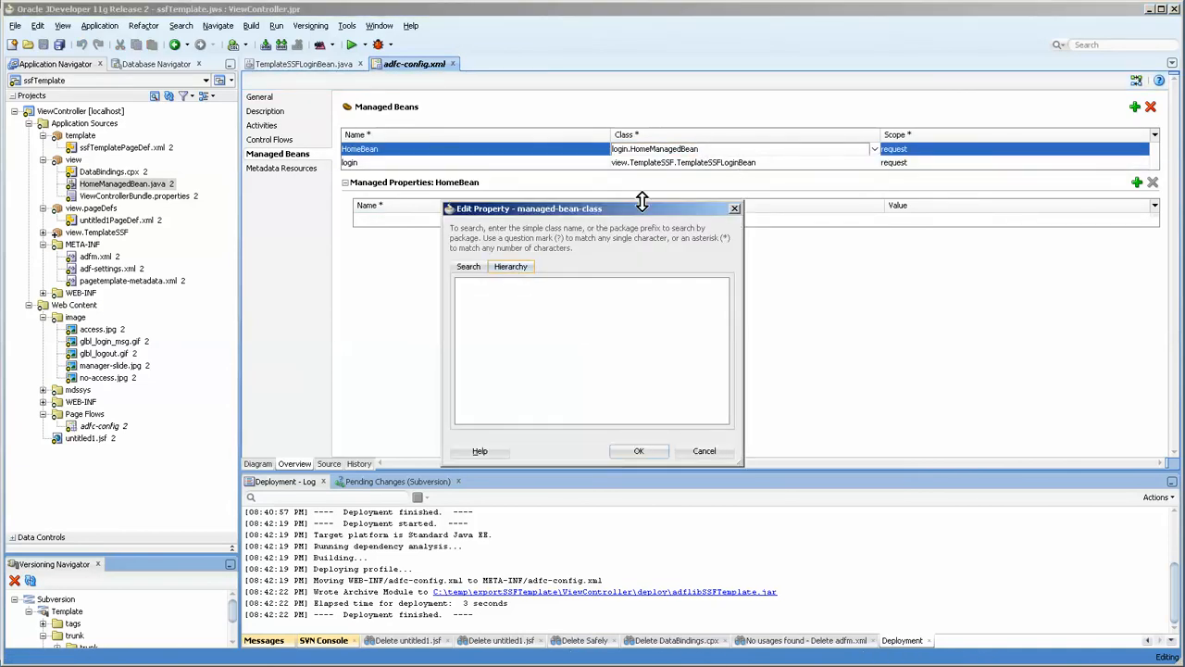
pyautogui.click(704, 451)
pyautogui.write('view')
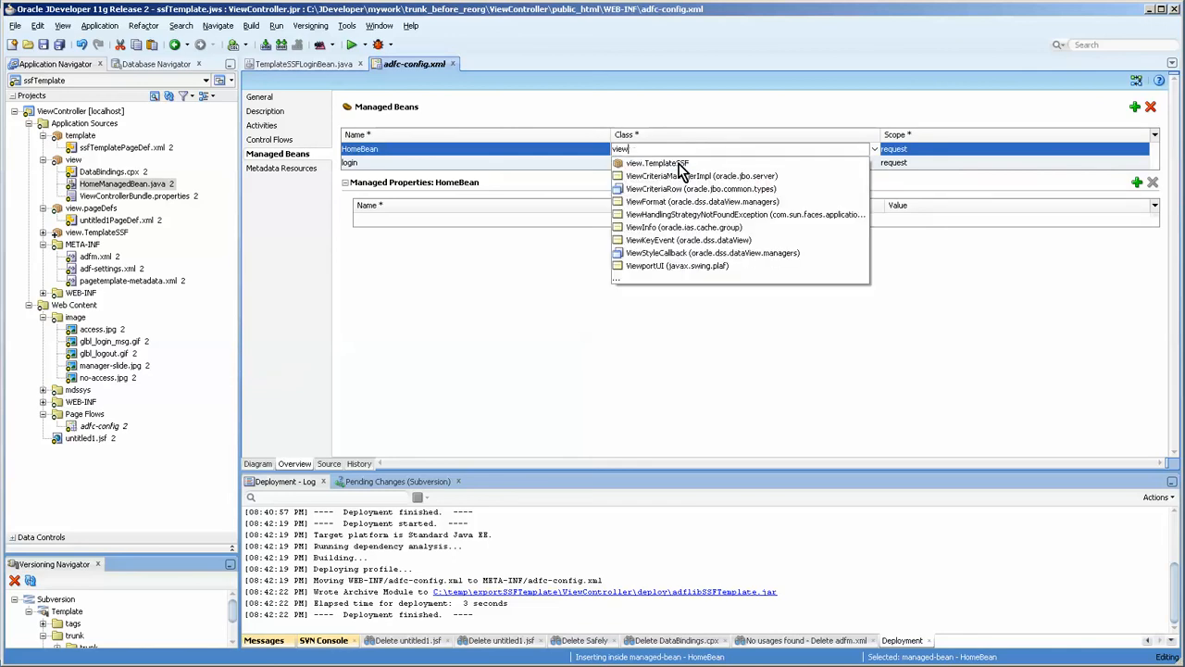
# Step: Set HomeBean's class to view.HomeManagedBean using the completion list
pyautogui.click(655, 162)
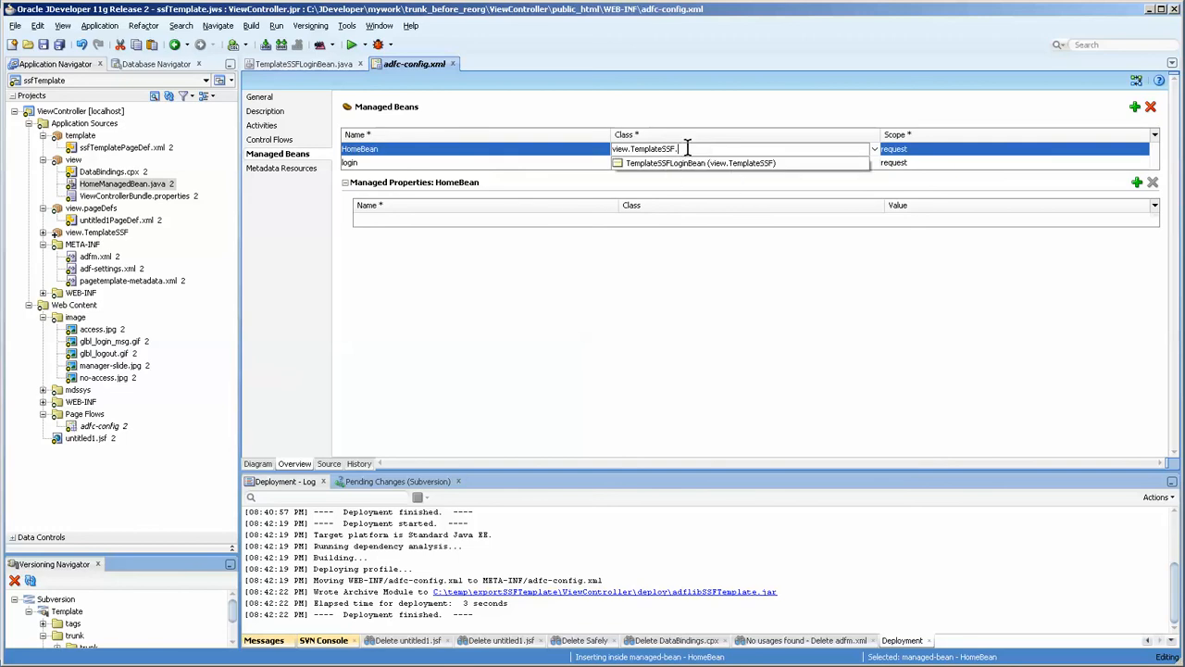
pyautogui.doubleClick(653, 148)
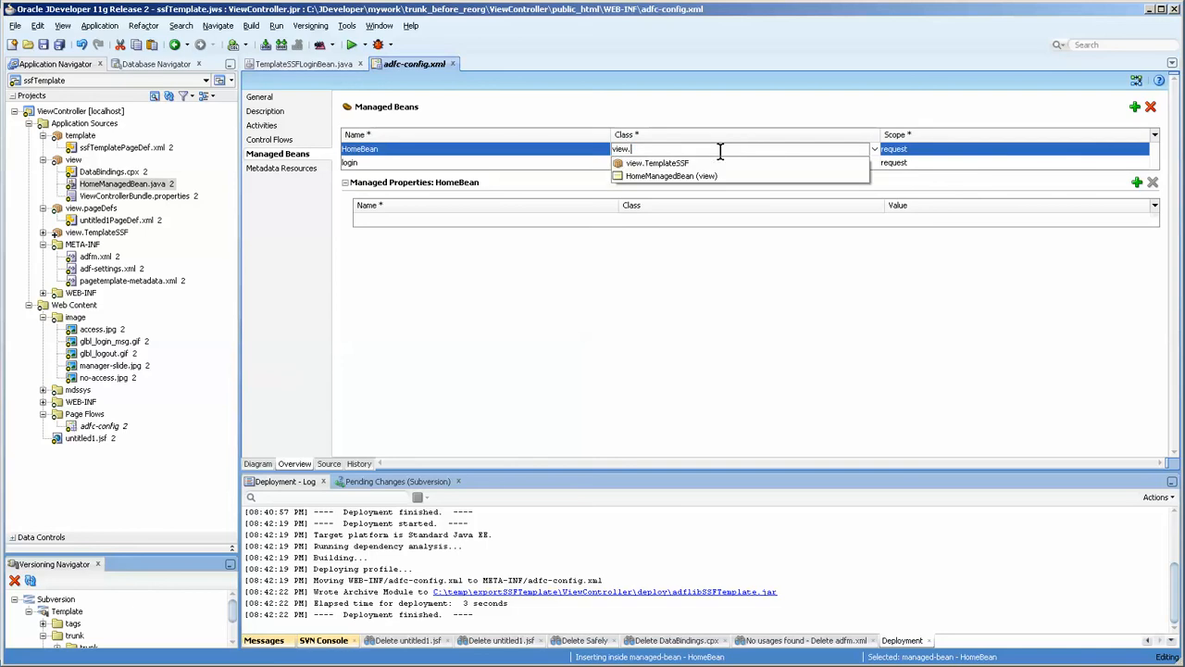
pyautogui.click(671, 175)
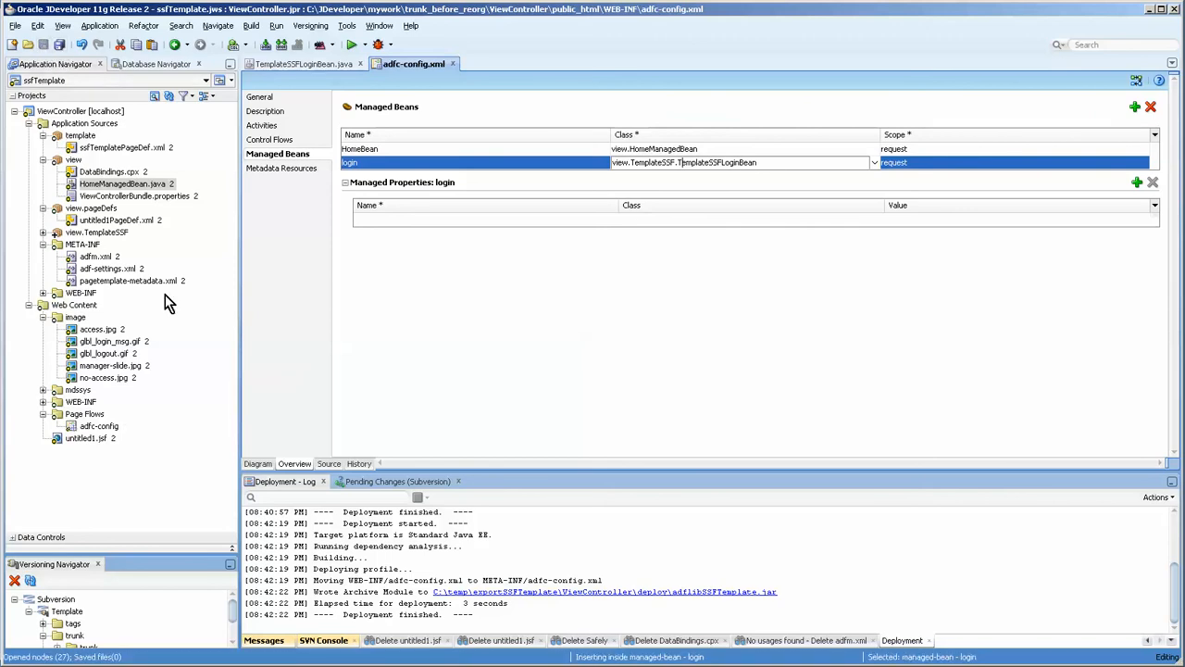
pyautogui.moveTo(434, 202)
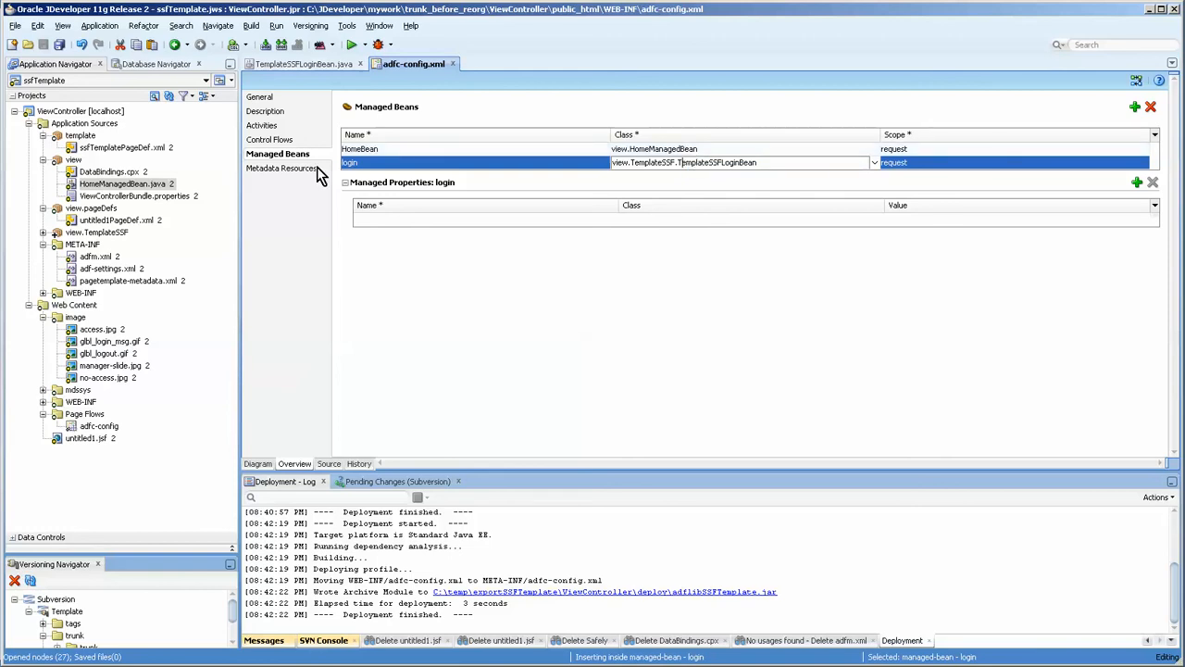
# Step: Select ssfTemplatePageDef.xml, untitled1PageDef.xml and the view.pageDefs package in ViewController
pyautogui.click(108, 171)
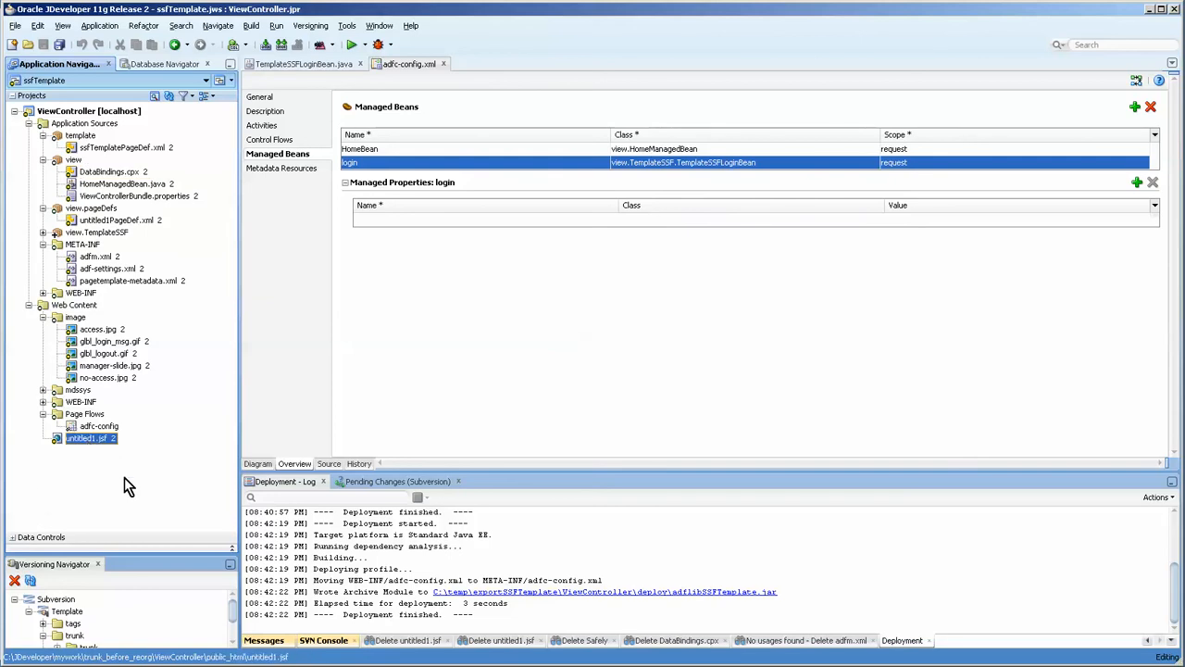
pyautogui.moveTo(57, 355)
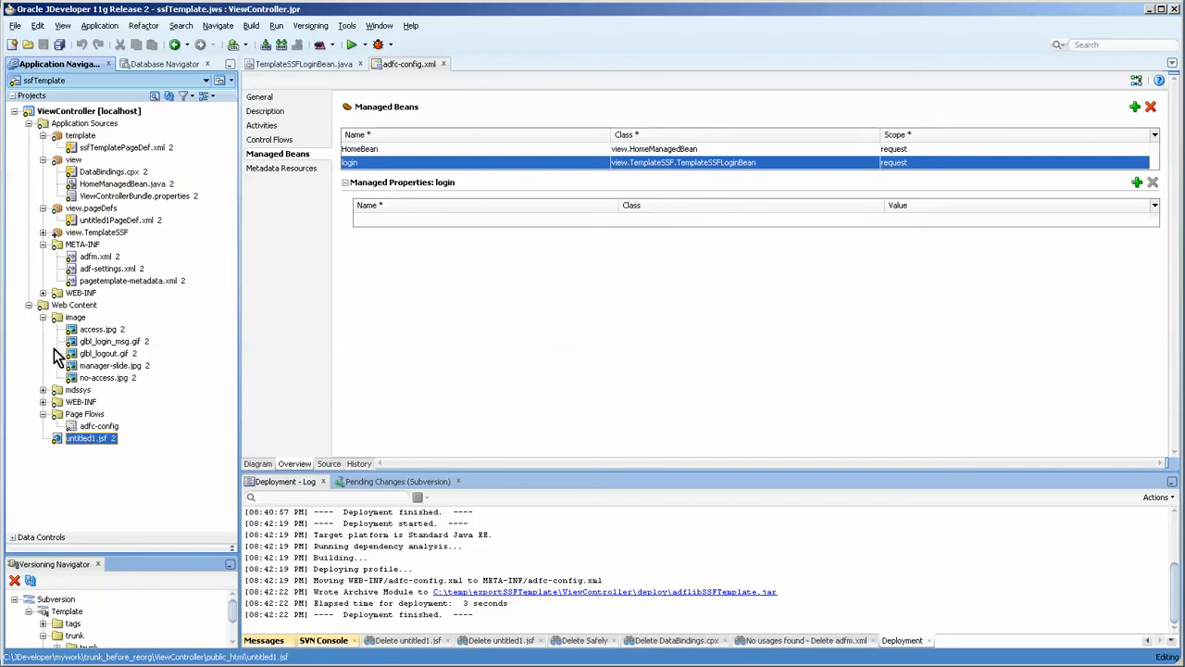
pyautogui.click(121, 147)
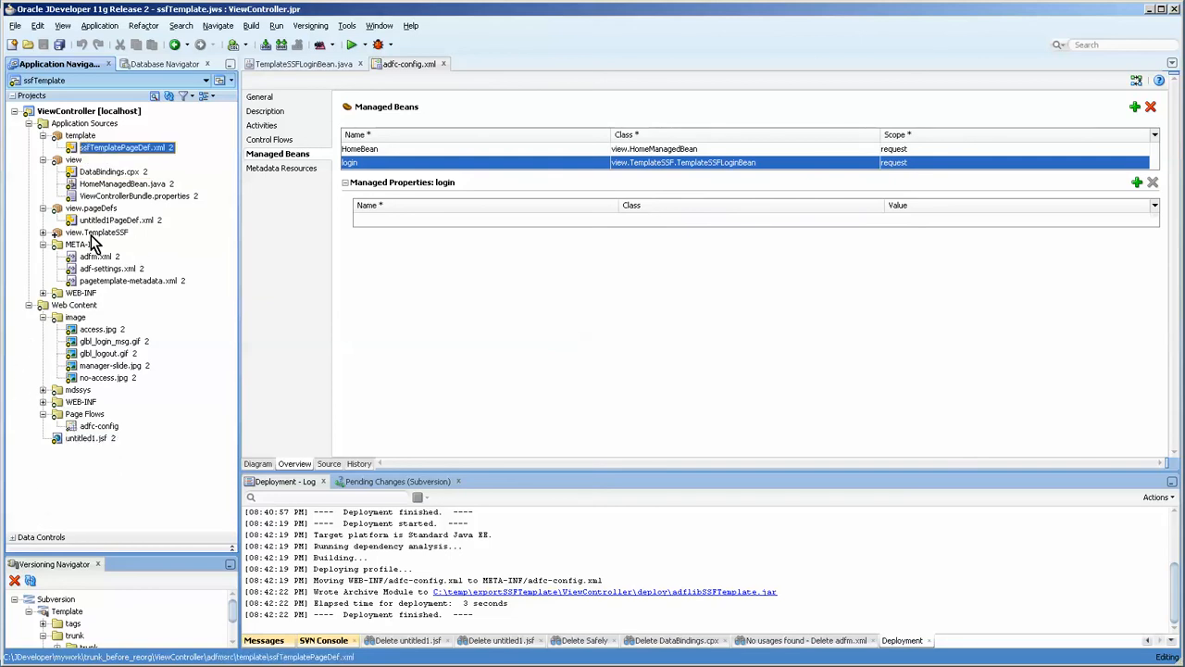
pyautogui.click(114, 220)
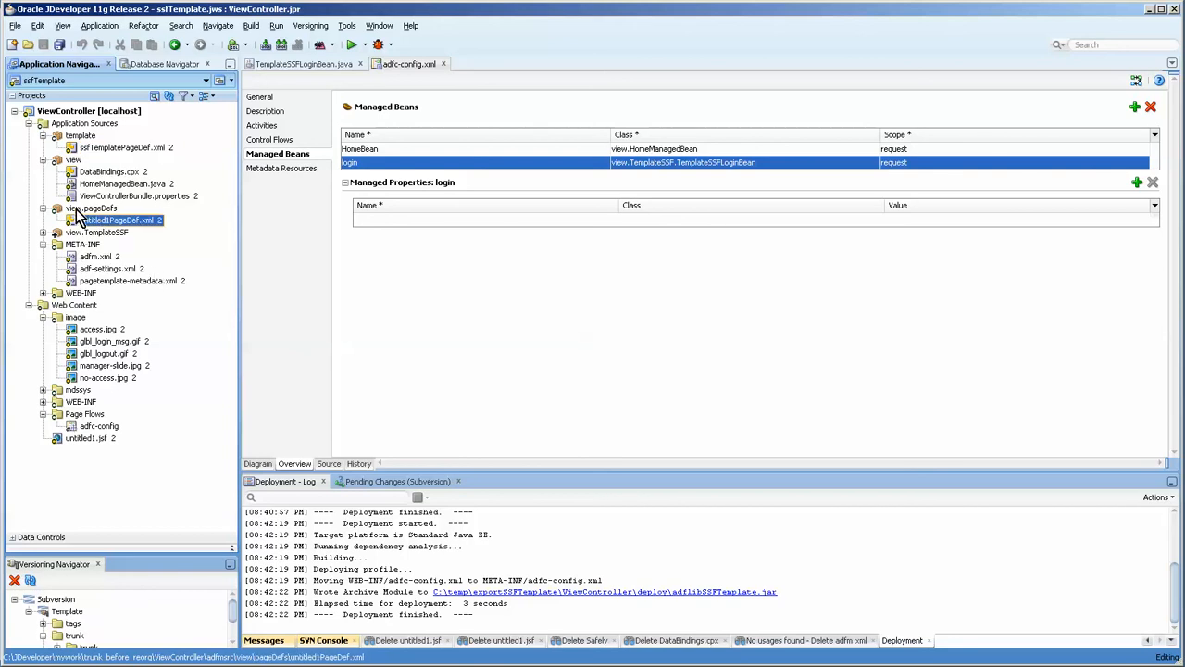
pyautogui.click(91, 208)
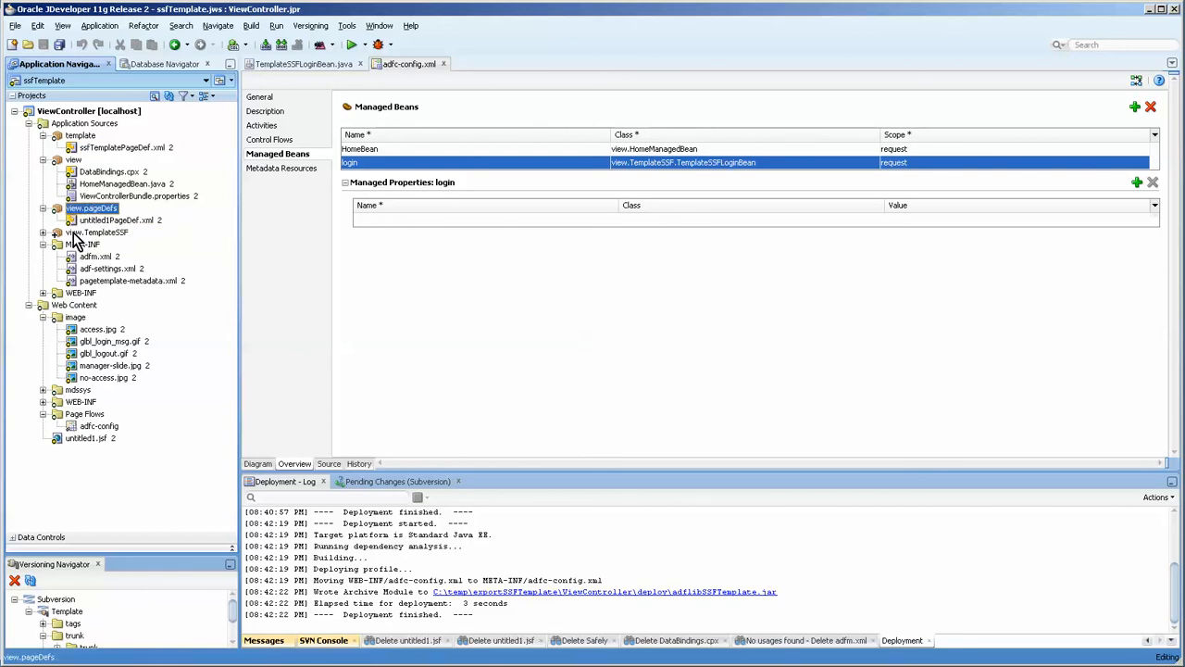
pyautogui.moveTo(86, 239)
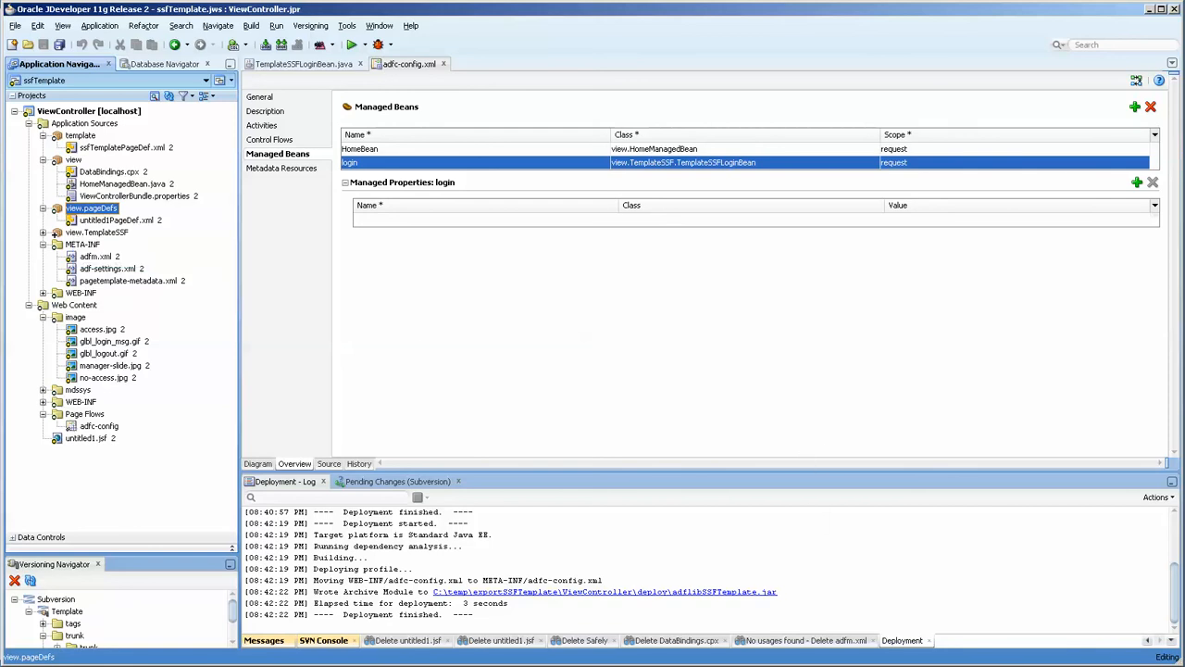
pyautogui.moveTo(260, 376)
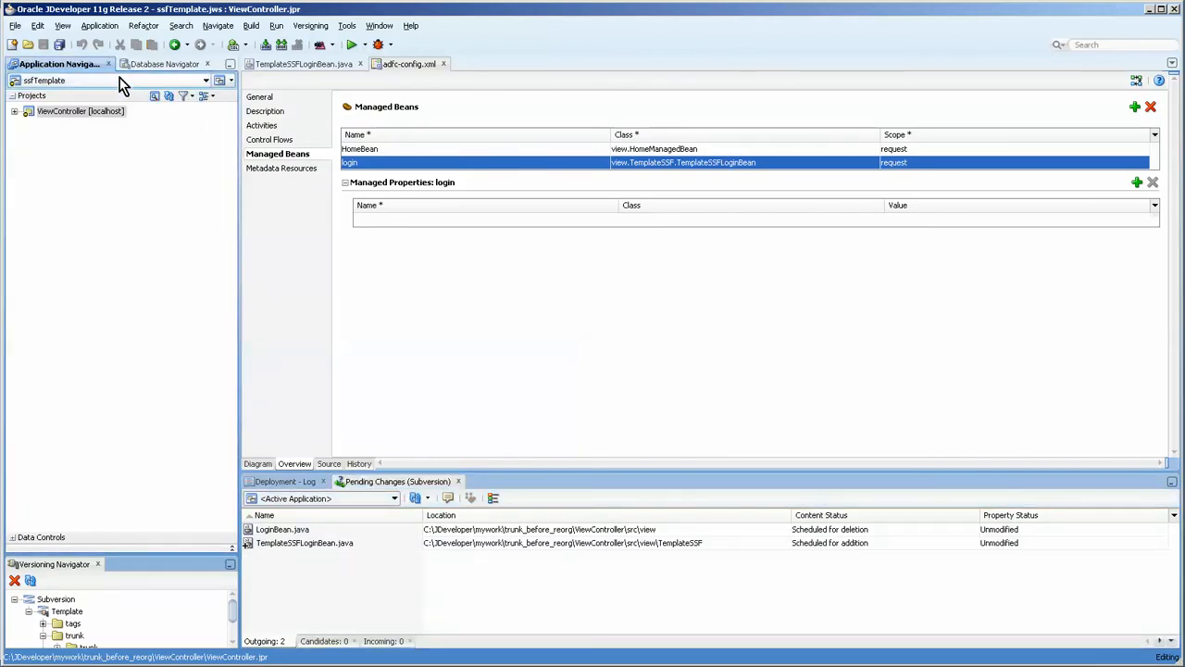
# Step: Export ViewController's versioned files to a chosen destination folder via Versioning > Export Files
pyautogui.click(307, 25)
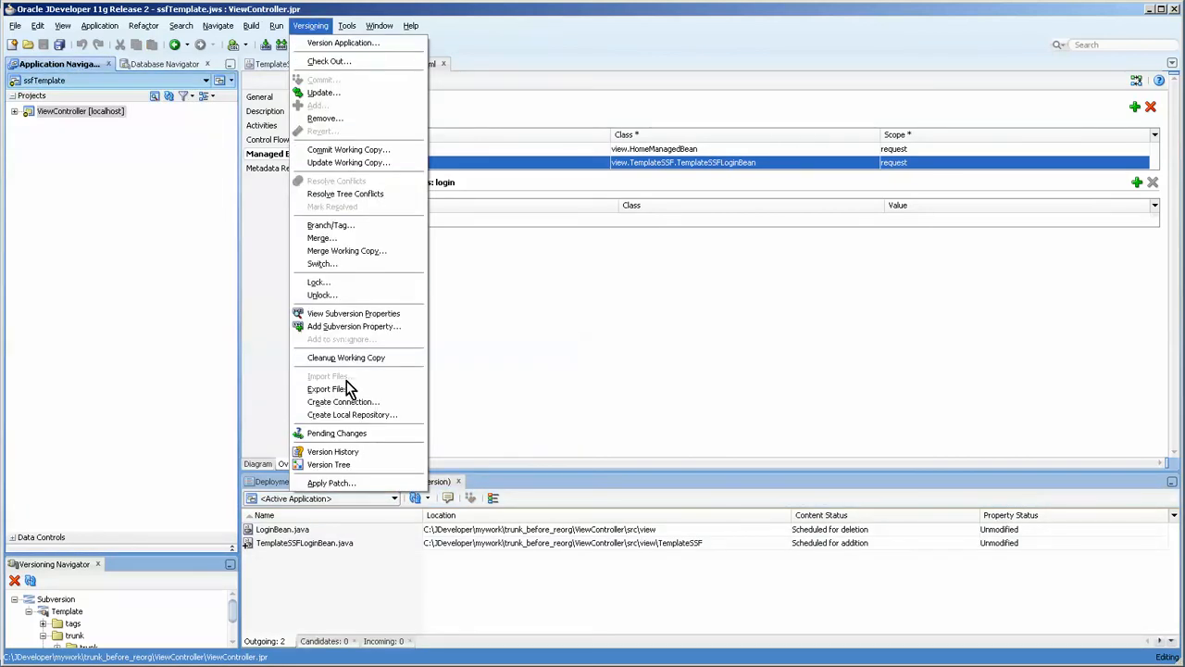
pyautogui.click(326, 388)
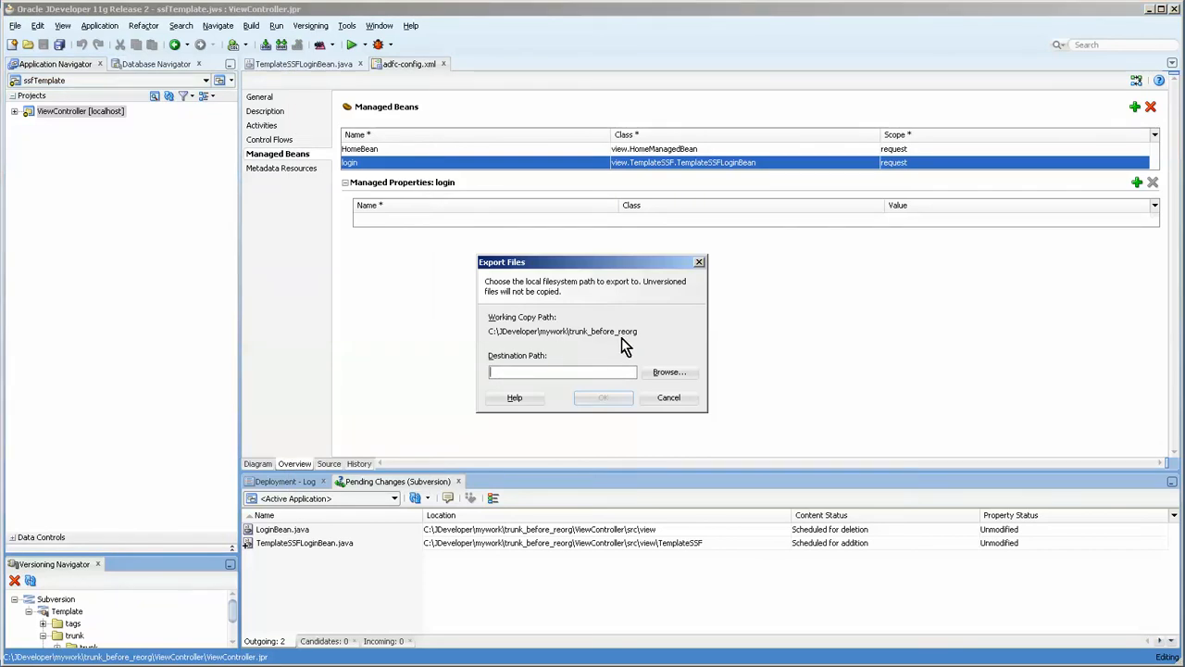
pyautogui.moveTo(642, 342)
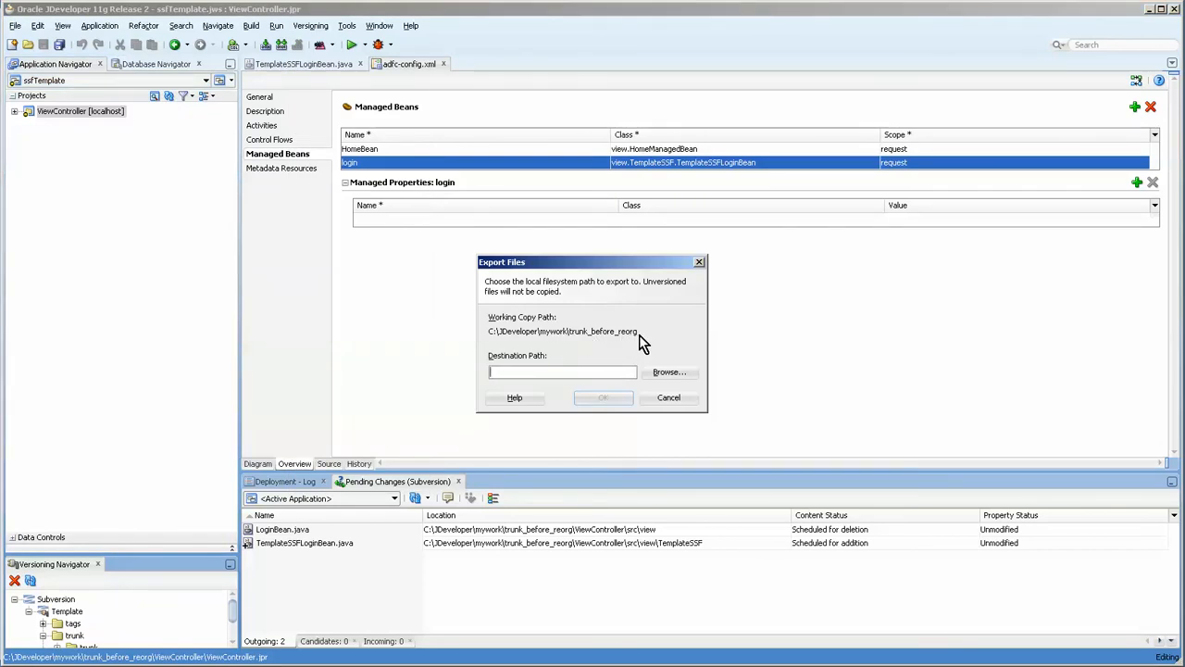
pyautogui.moveTo(668, 398)
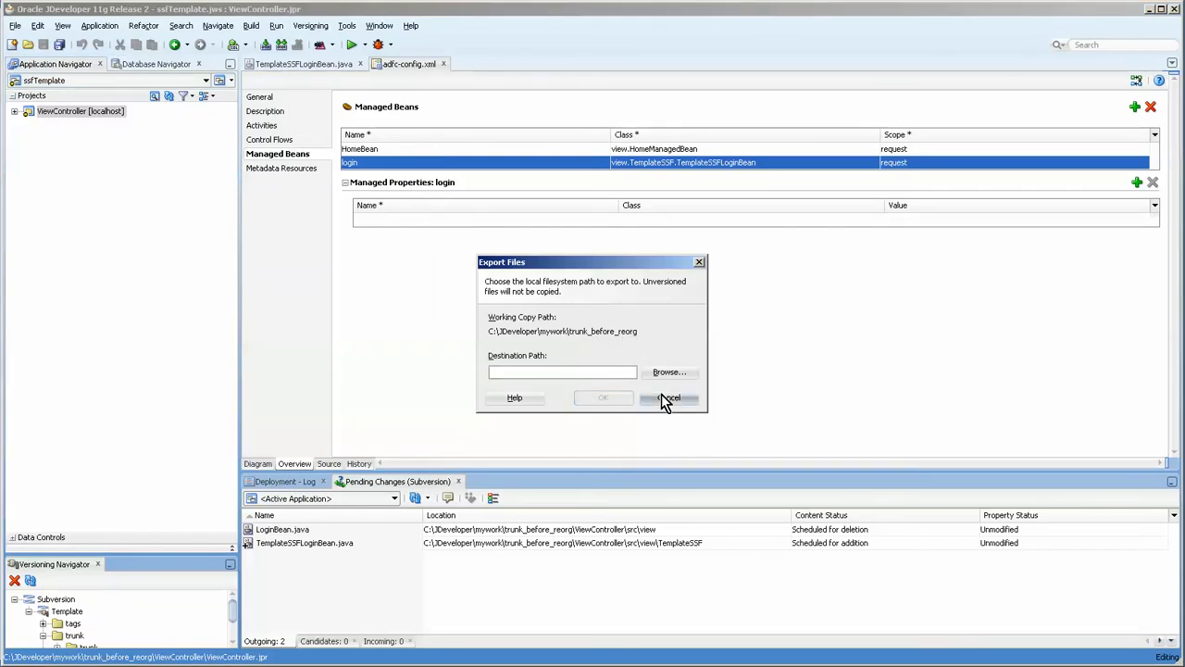
pyautogui.click(310, 25)
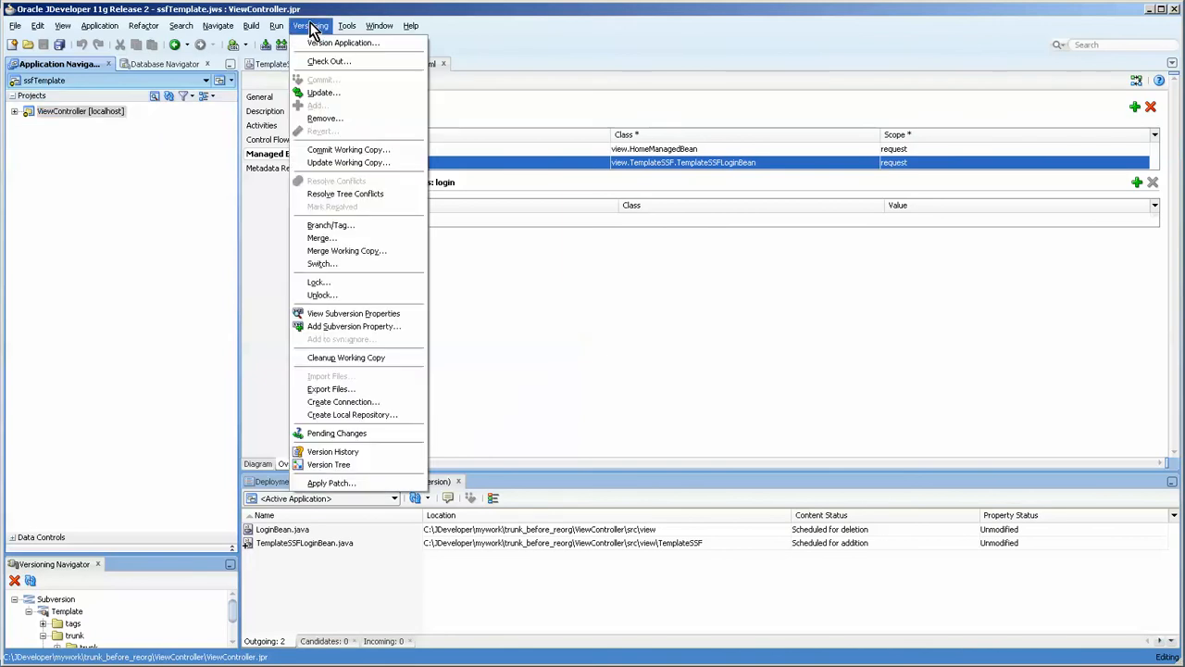
pyautogui.moveTo(329, 389)
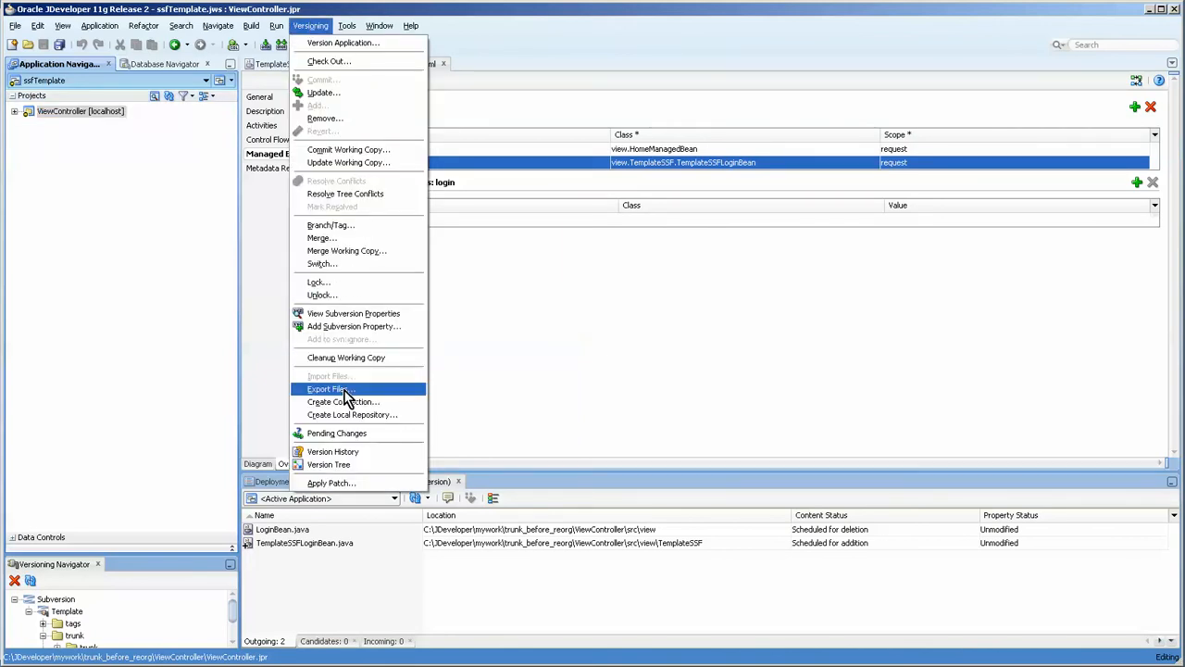
pyautogui.click(327, 389)
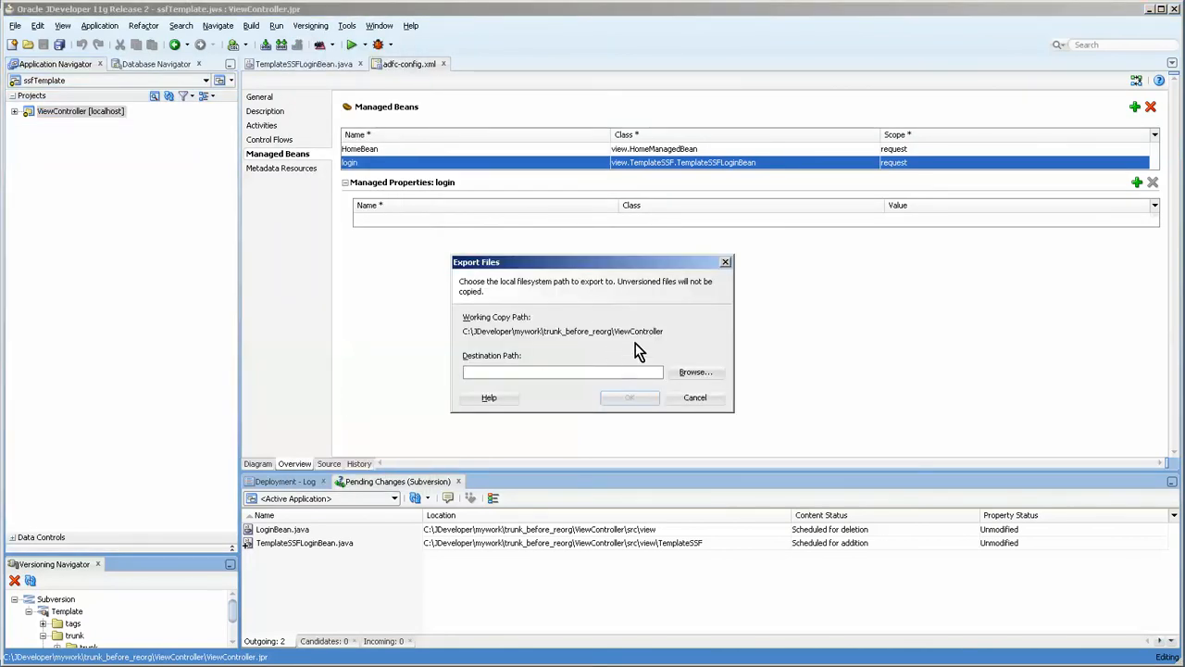
pyautogui.click(695, 398)
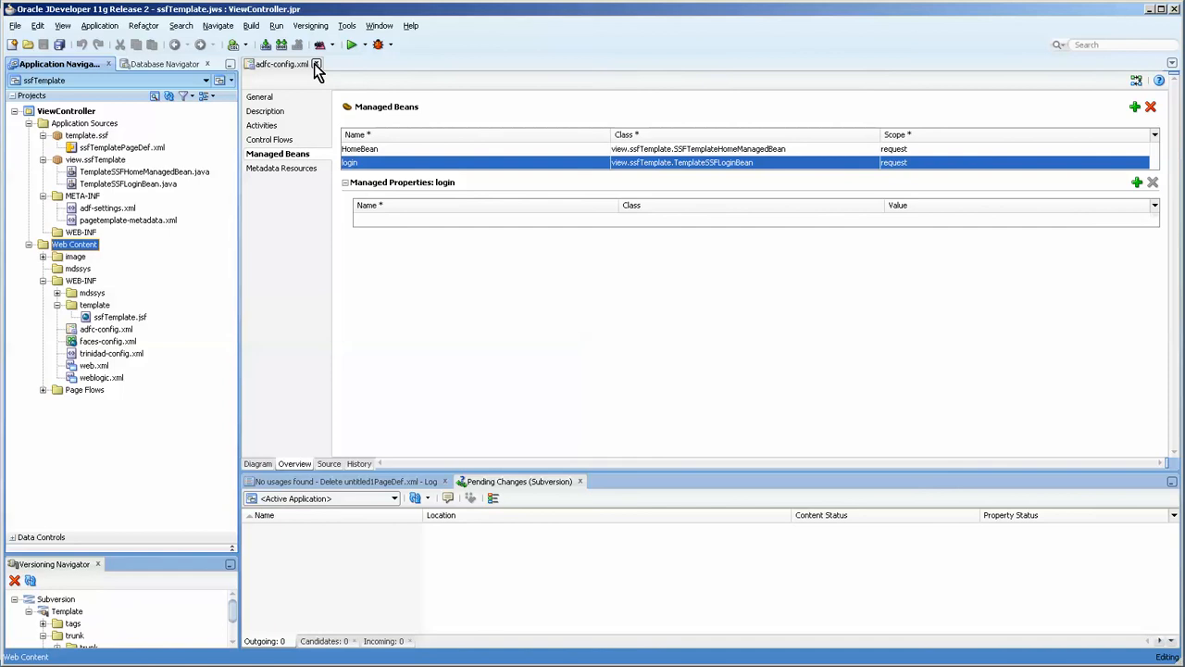
# Step: Close adfc-config.xml and open ViewController's Deployment project properties
pyautogui.click(320, 64)
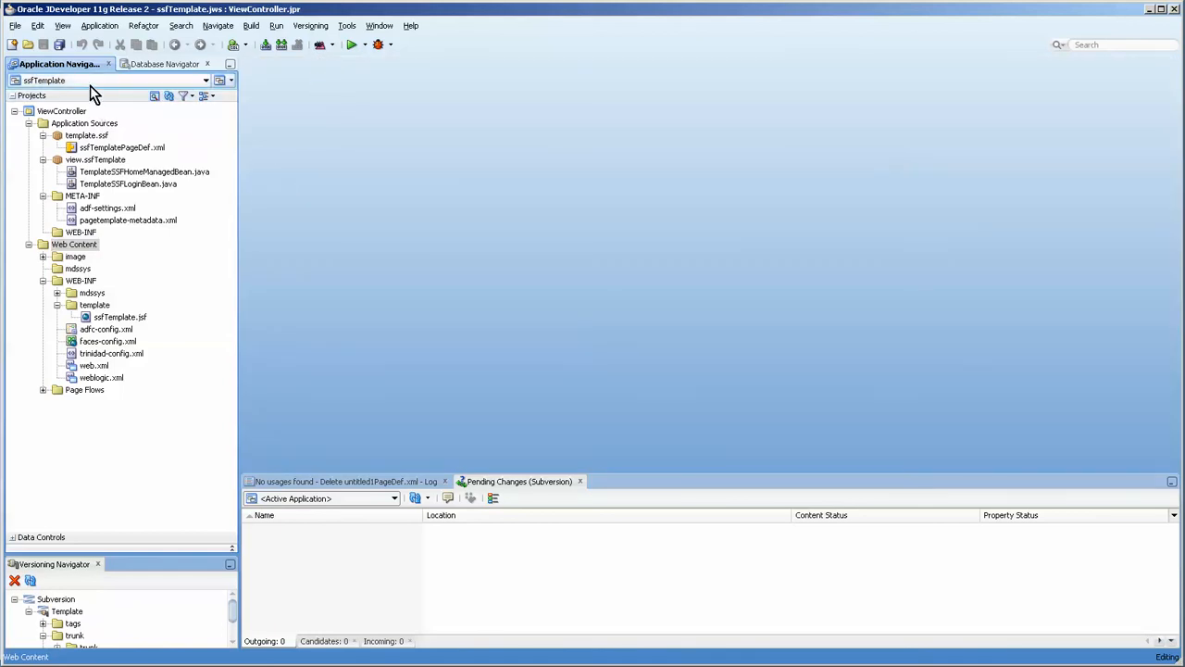
pyautogui.click(62, 110)
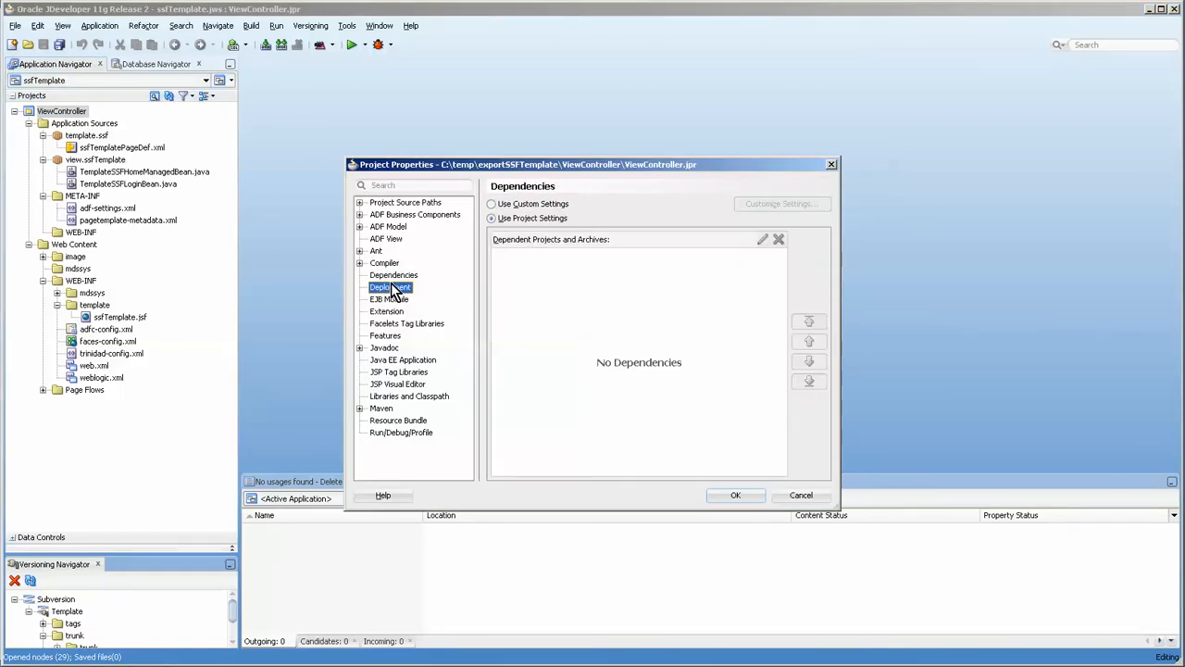
pyautogui.click(802, 267)
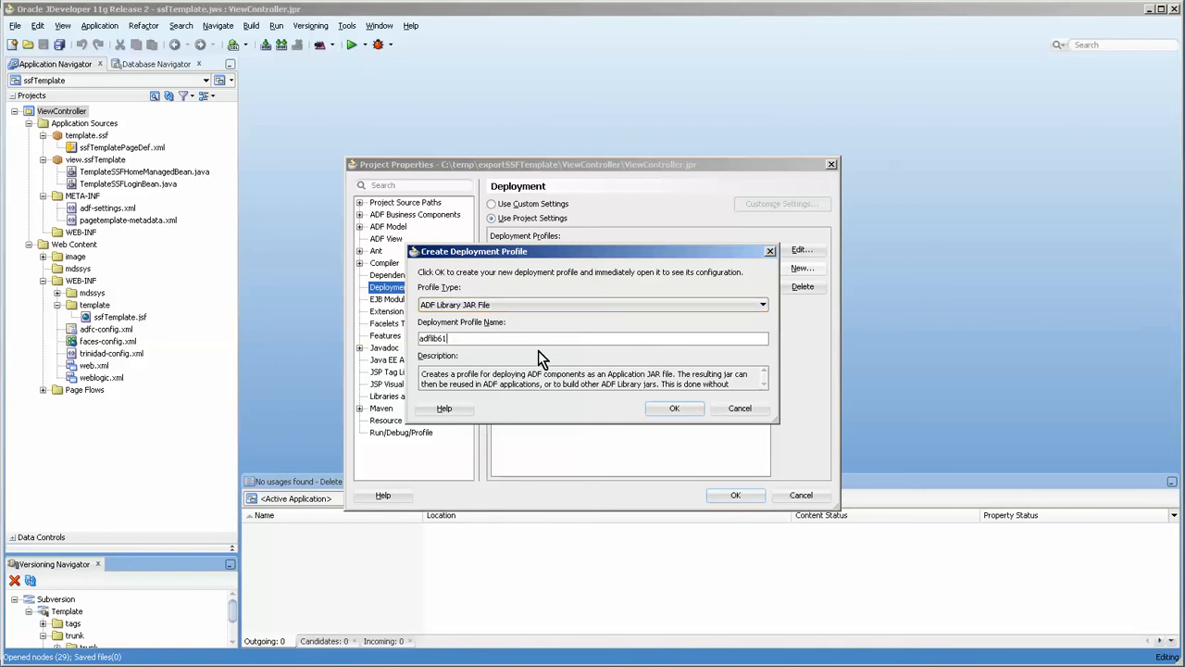
# Step: Create the ADF Library JAR profile adflibTemplateSSF, review its options, and close Project Properties
pyautogui.press('BackSpace')
pyautogui.write('Templat')
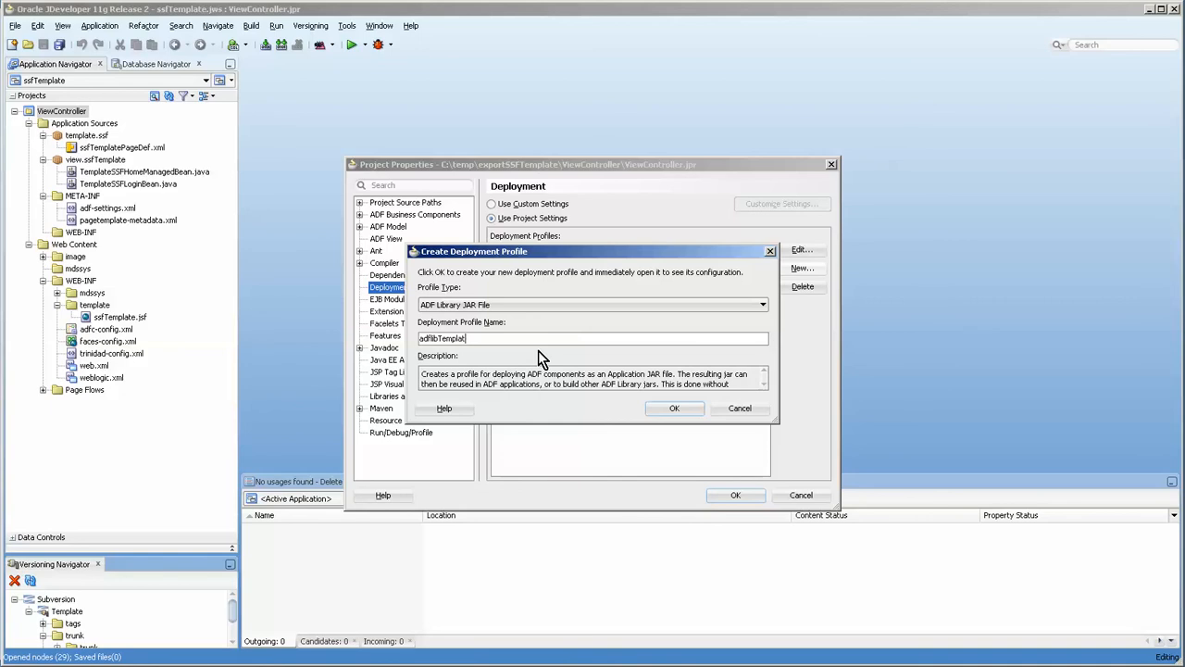
pyautogui.write('eSSF')
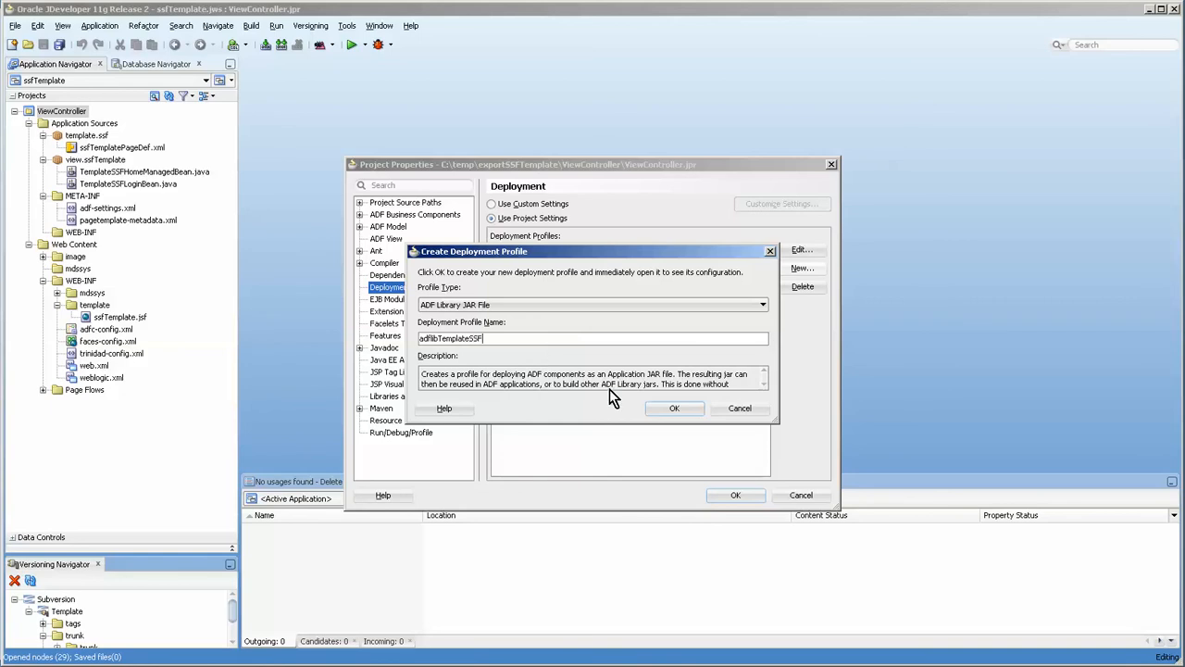
pyautogui.click(675, 408)
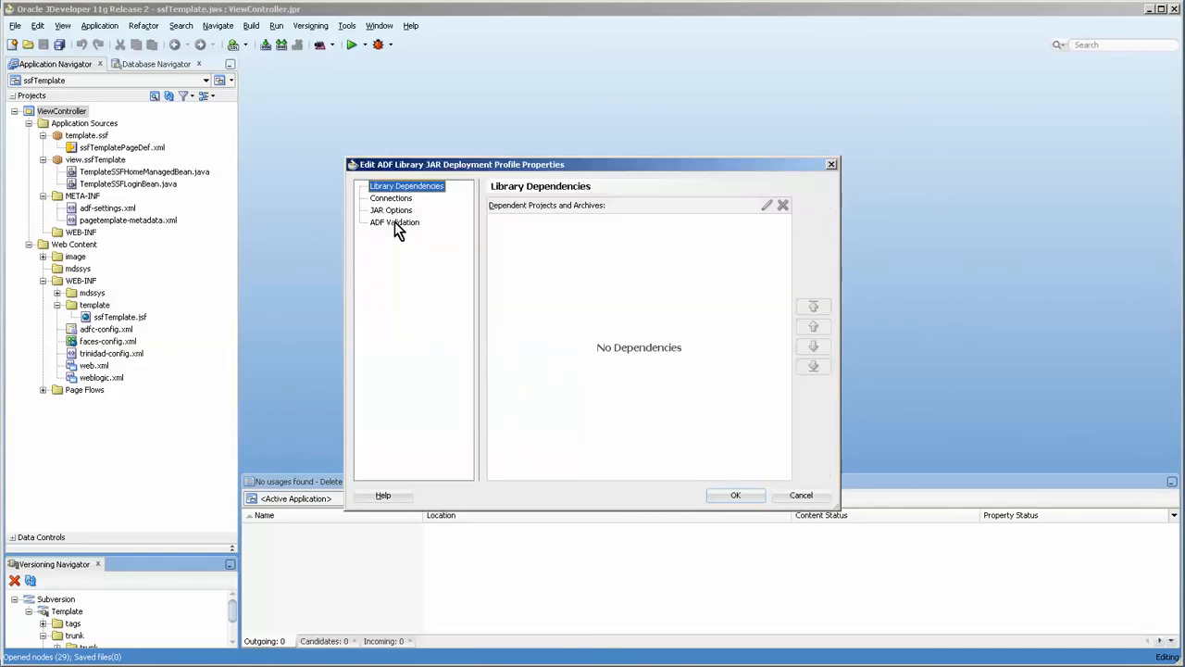
pyautogui.click(391, 199)
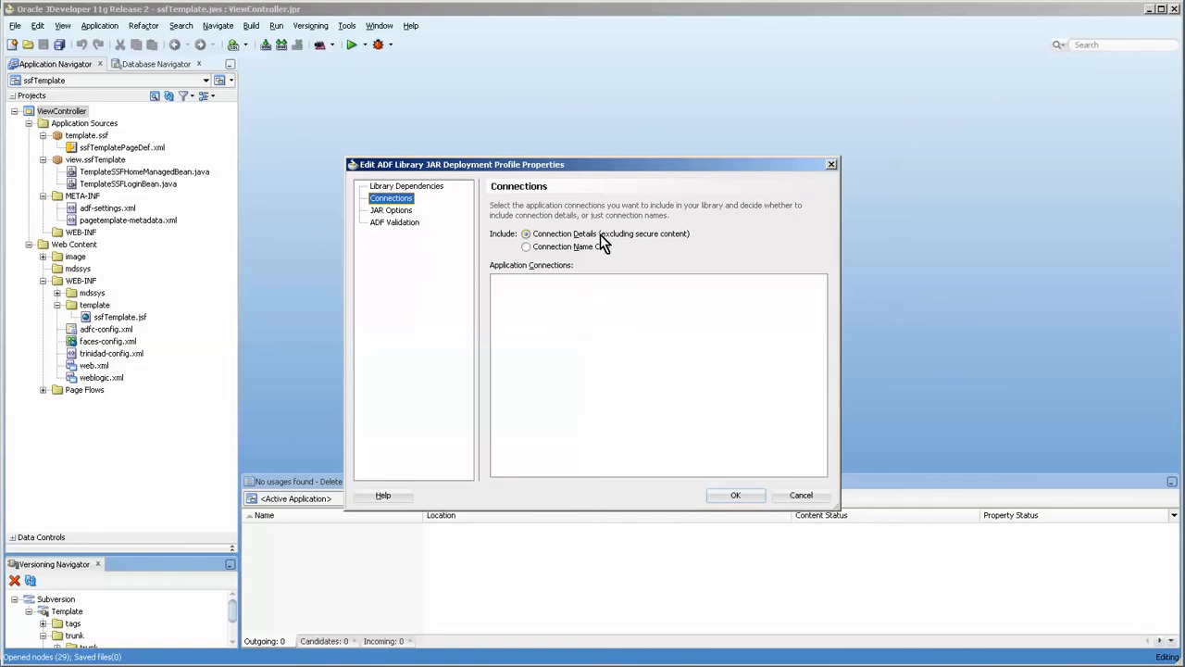
pyautogui.click(391, 211)
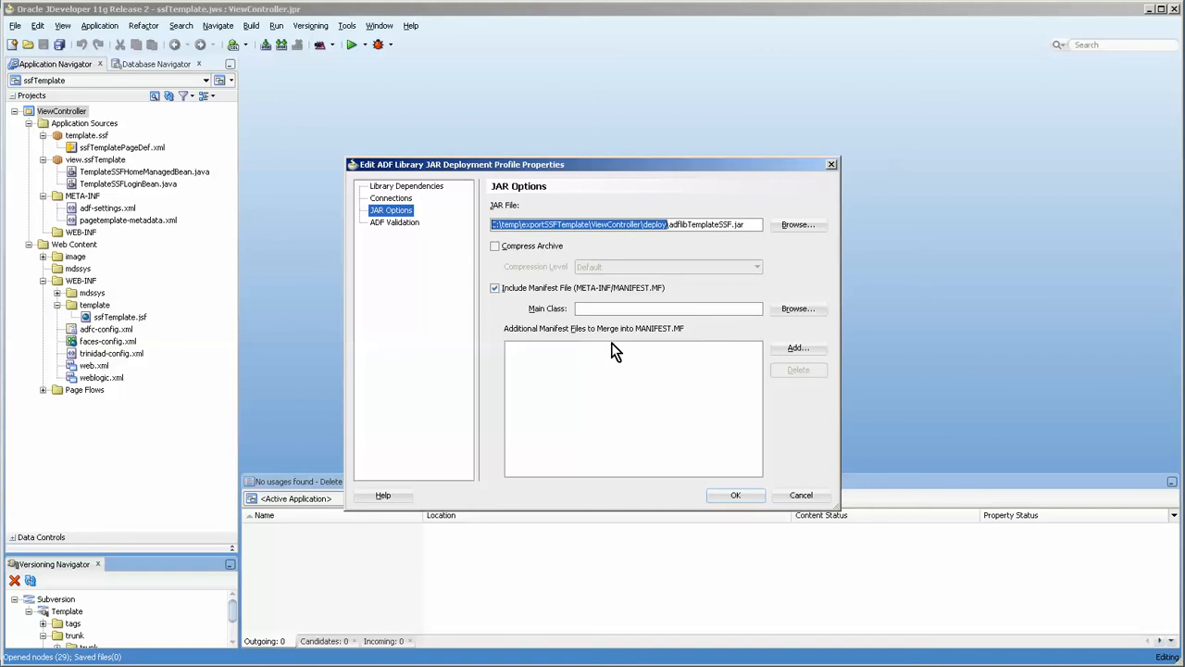
pyautogui.moveTo(736, 494)
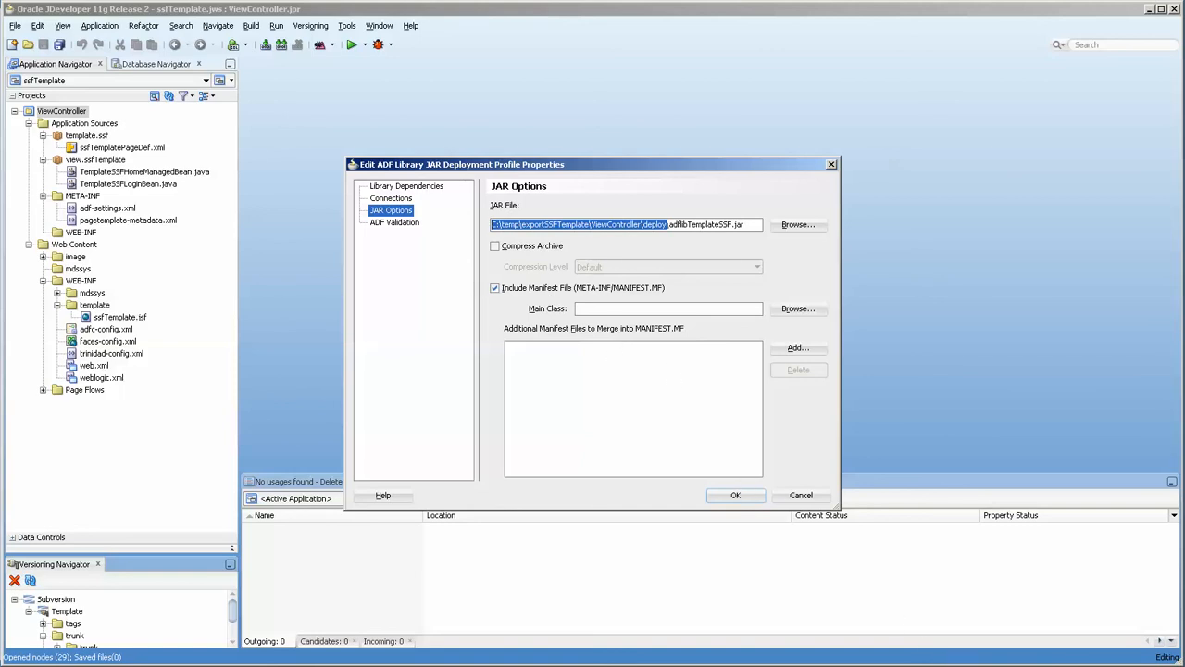
pyautogui.click(736, 495)
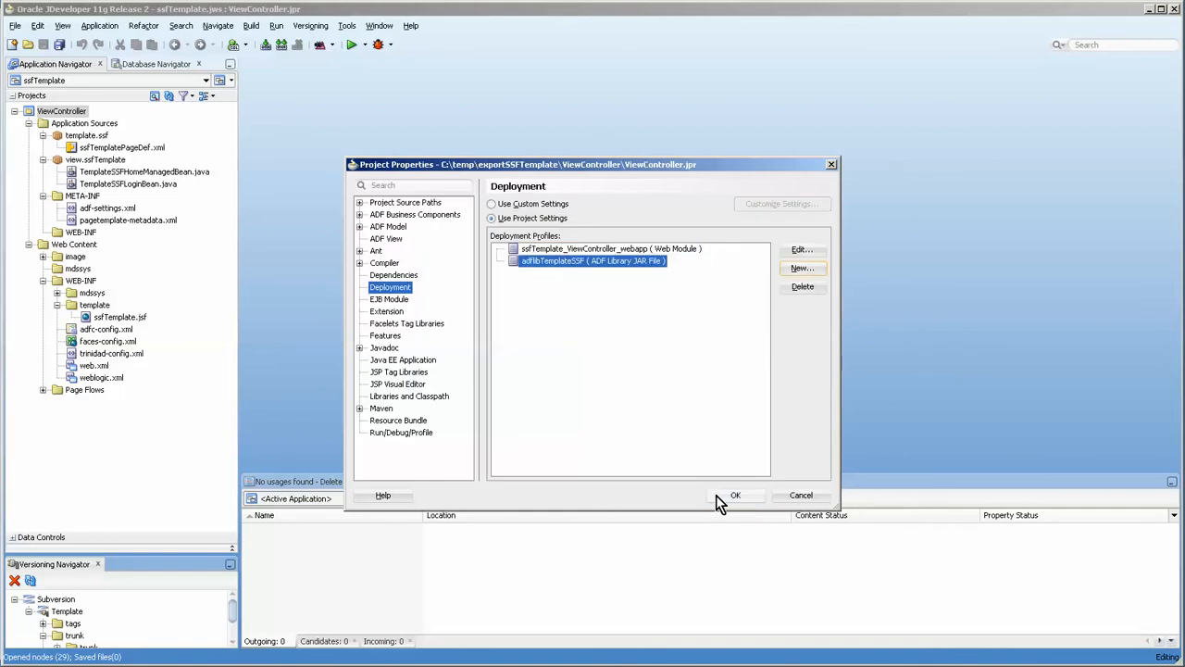
pyautogui.click(735, 495)
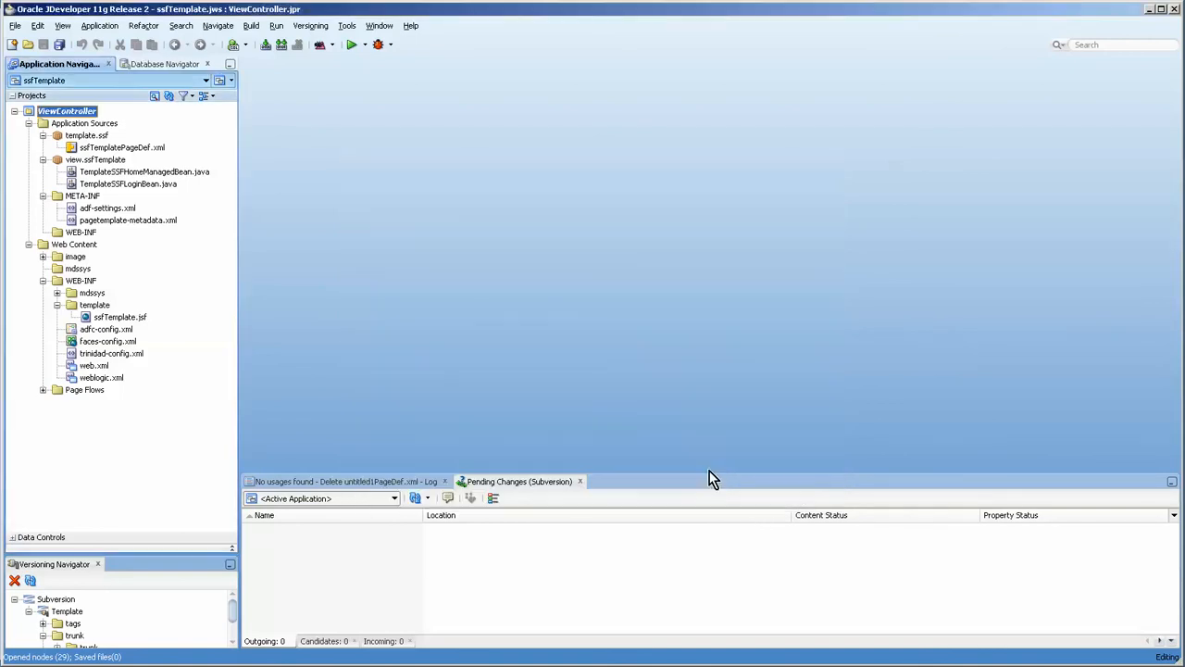
# Step: Deploy ViewController with the adflibTemplateSSF profile, producing adflibTemplateSSF.jar
pyautogui.rightClick(65, 111)
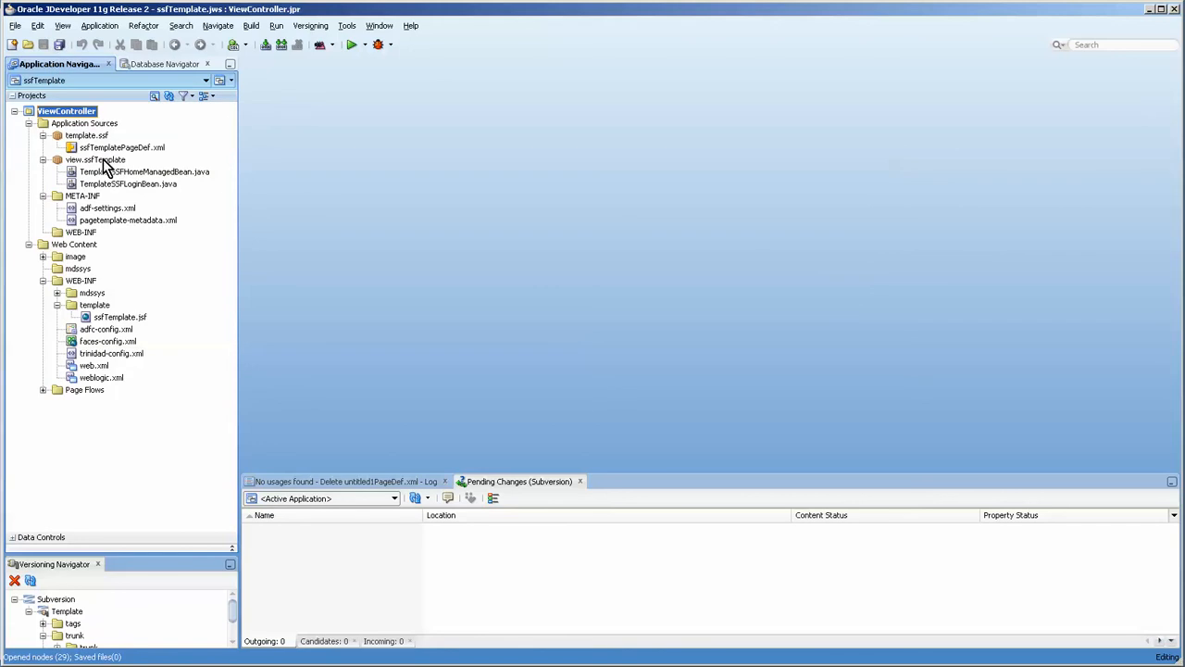
pyautogui.rightClick(48, 111)
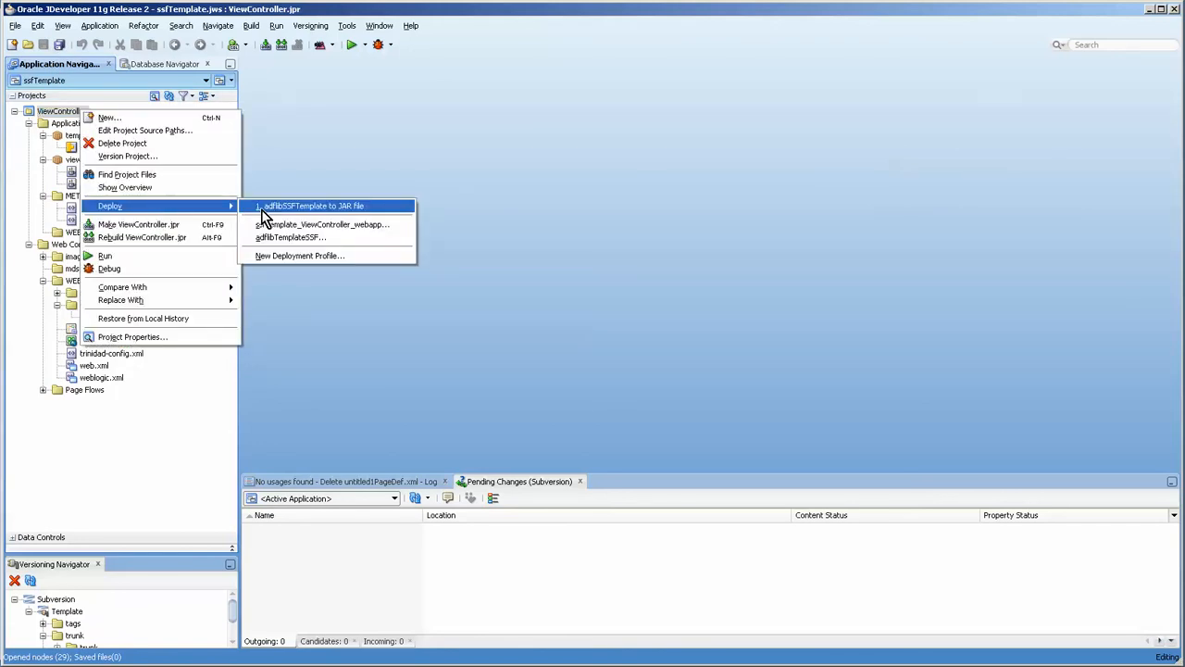
pyautogui.moveTo(290, 237)
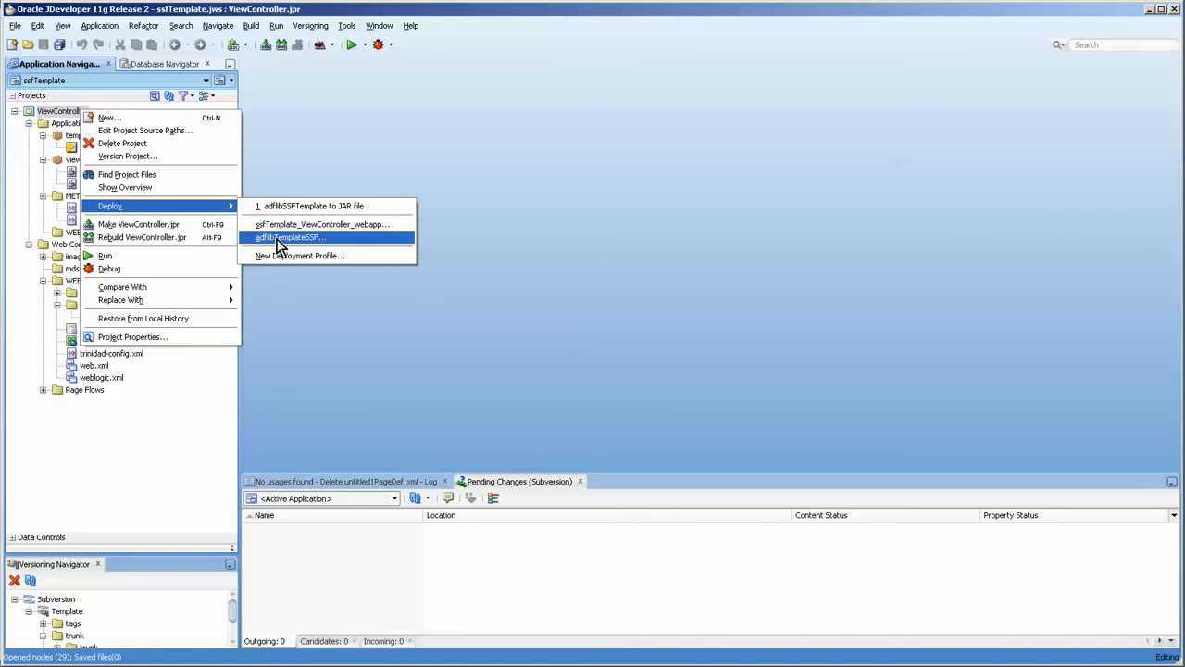
pyautogui.click(290, 237)
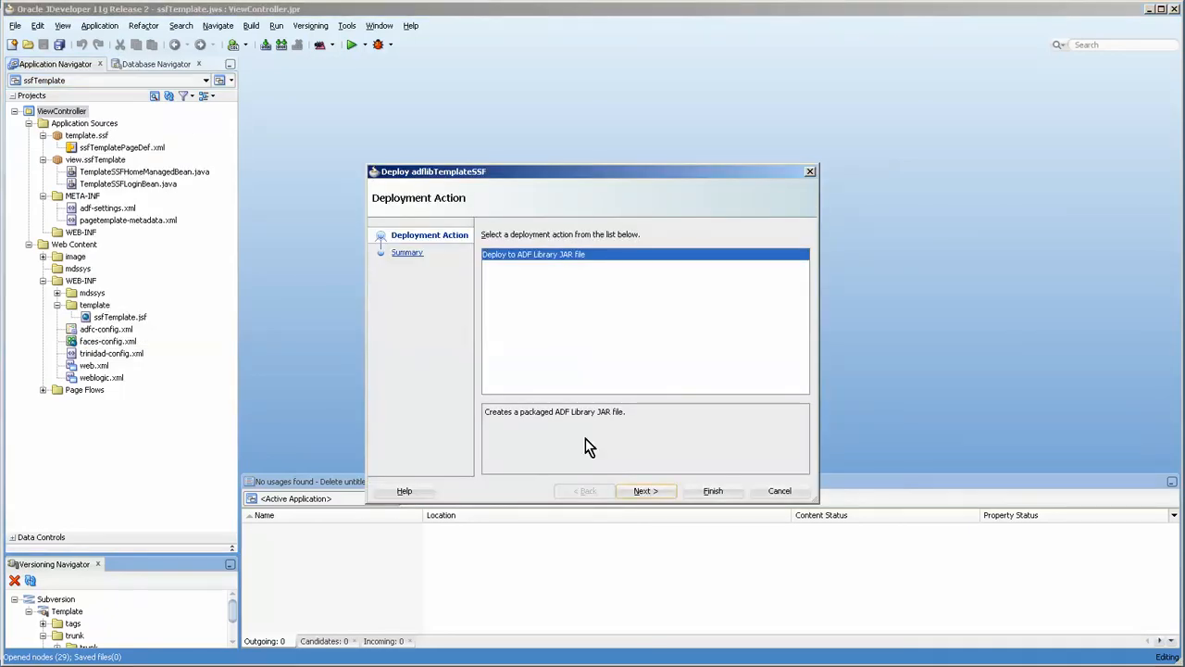
pyautogui.click(645, 491)
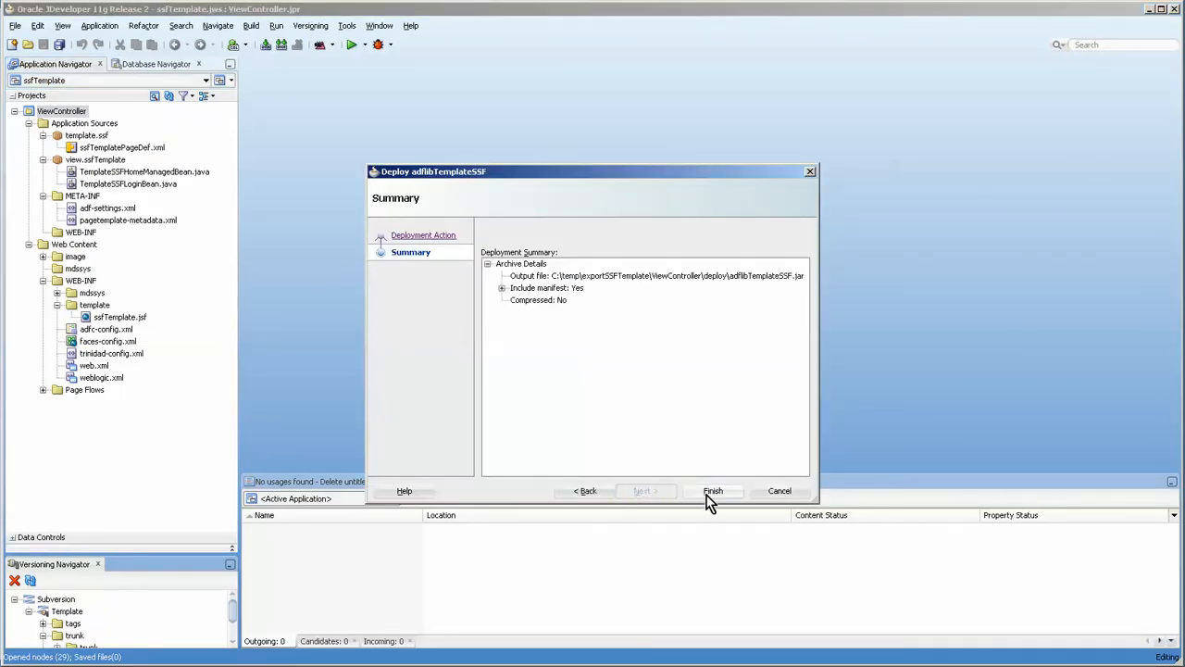
pyautogui.click(713, 491)
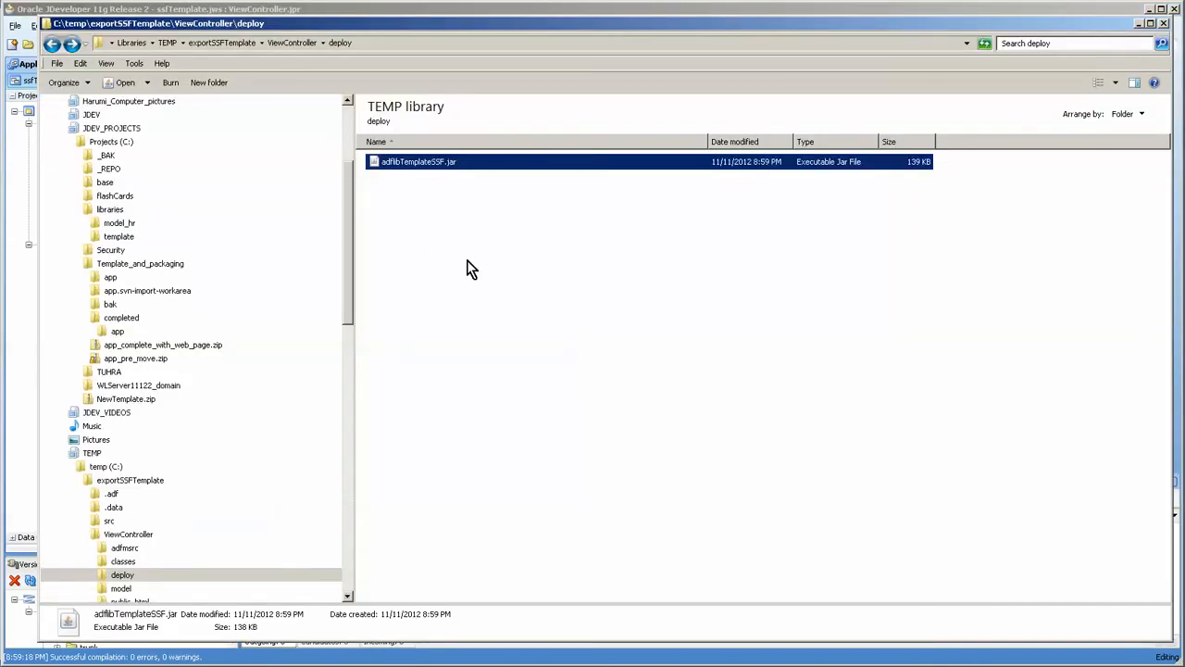
pyautogui.moveTo(1014, 608)
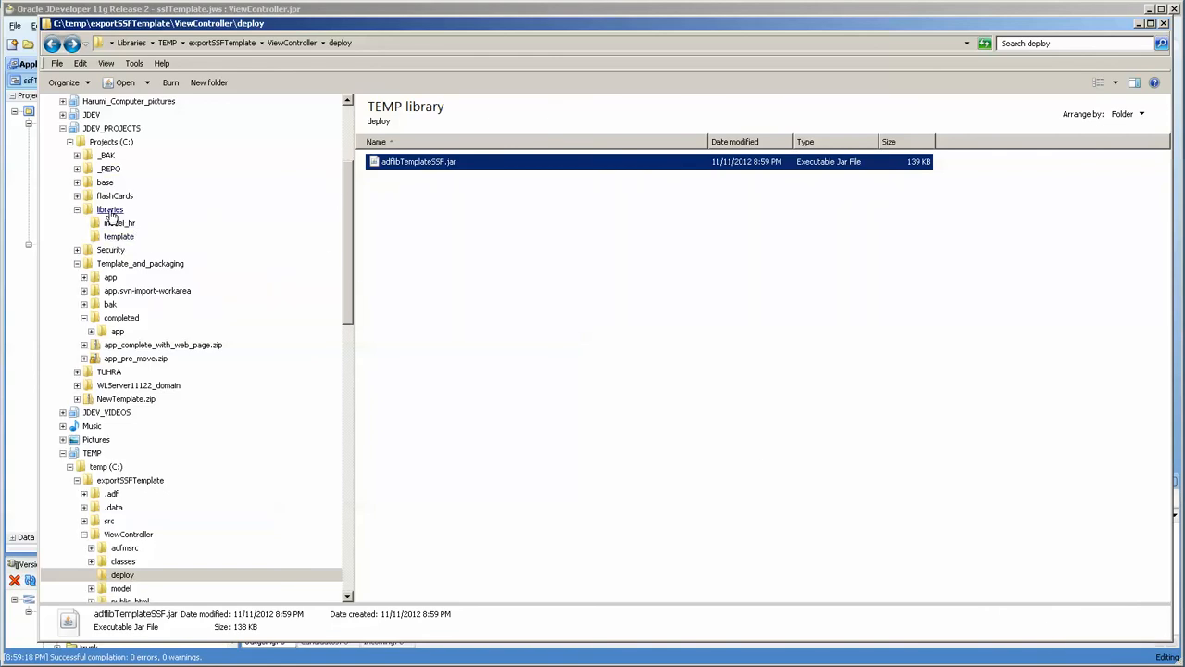
# Step: Select the libraries > template folder and paste adflibTemplateSSF.jar there
pyautogui.click(109, 209)
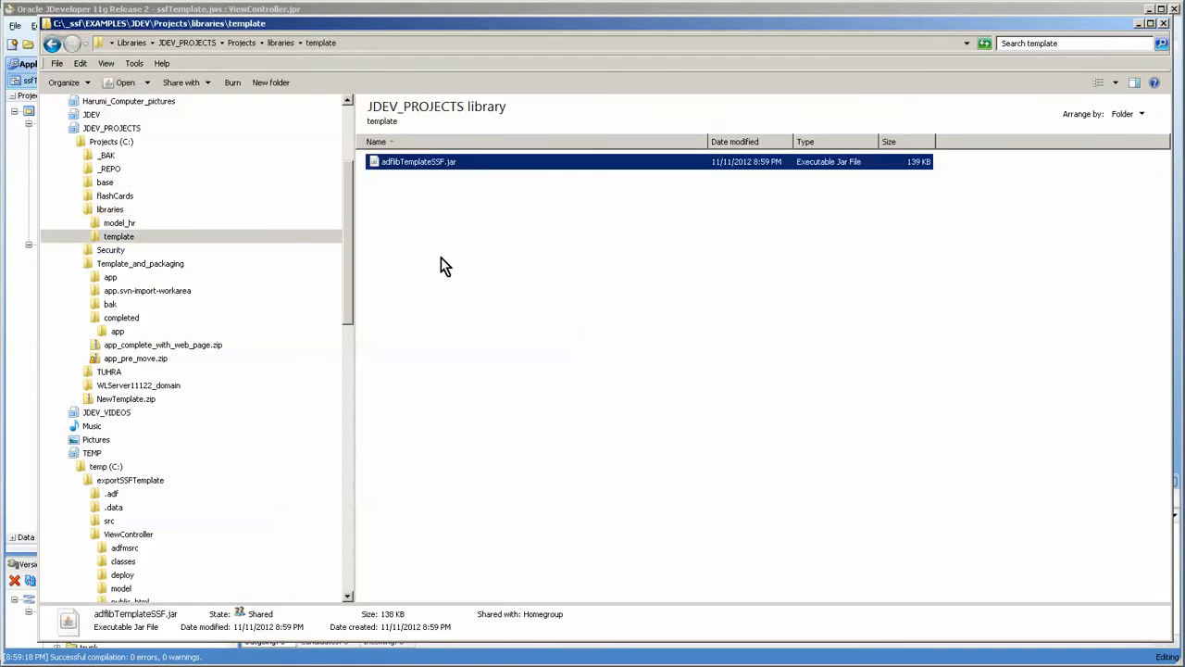
pyautogui.moveTo(620, 511)
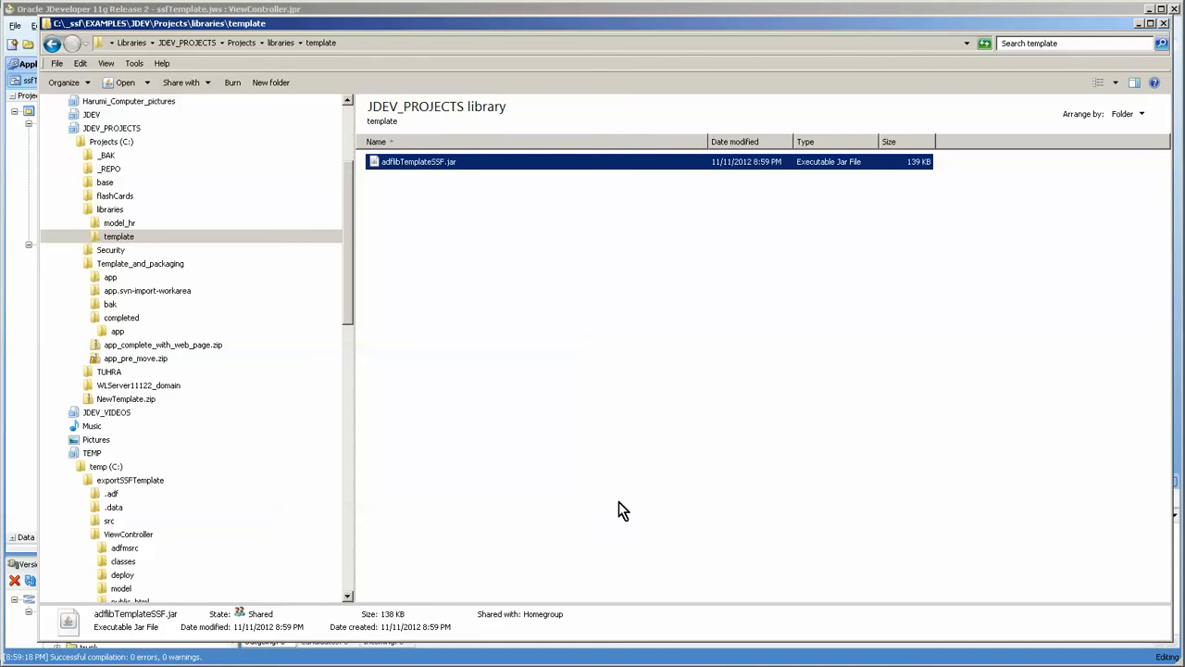